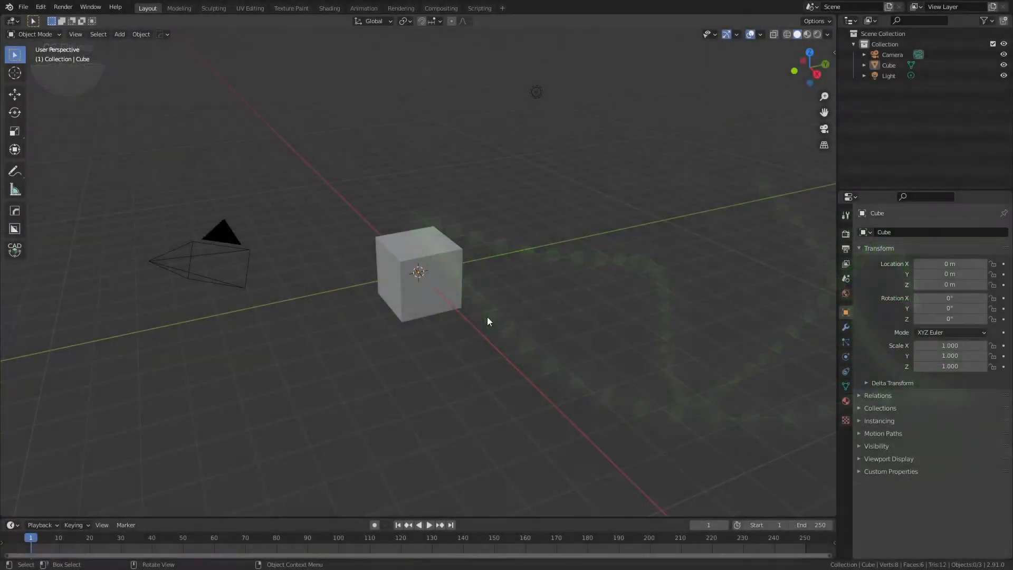
# - Delete the default cube and confirm the Add Curve: Extra Objects add-on is enabled
pyautogui.click(419, 272)
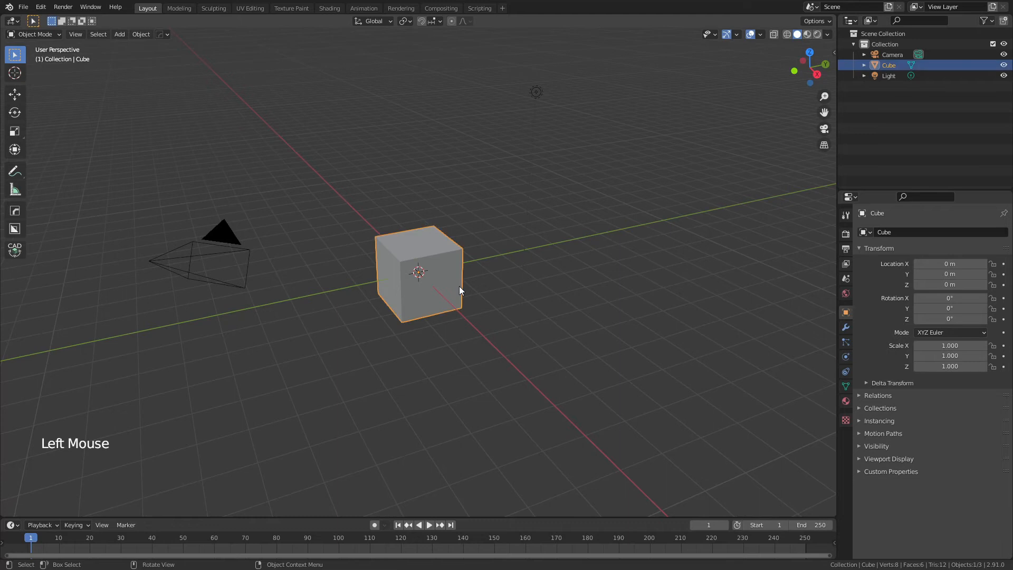
pyautogui.press('x')
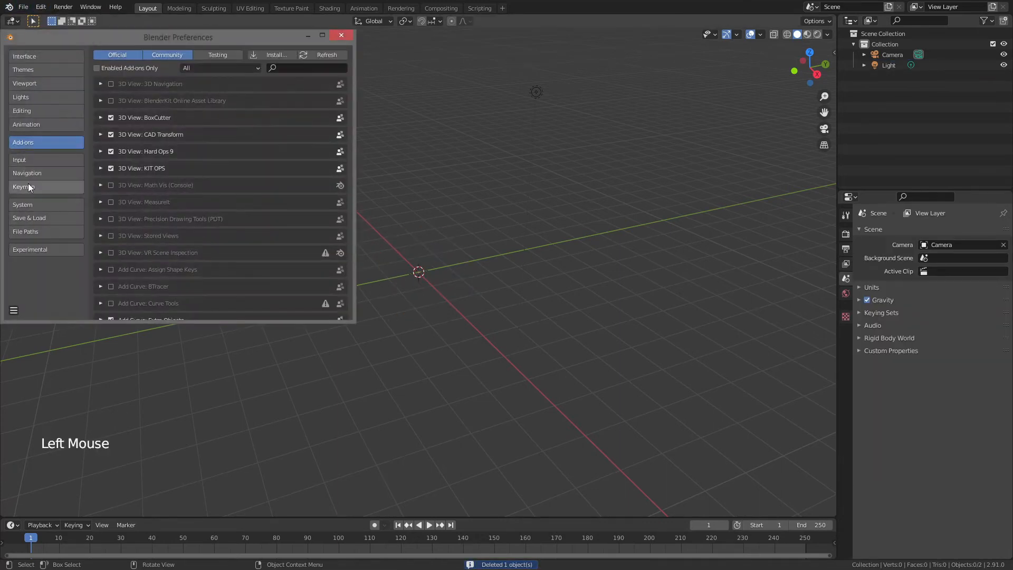
pyautogui.scroll(-3)
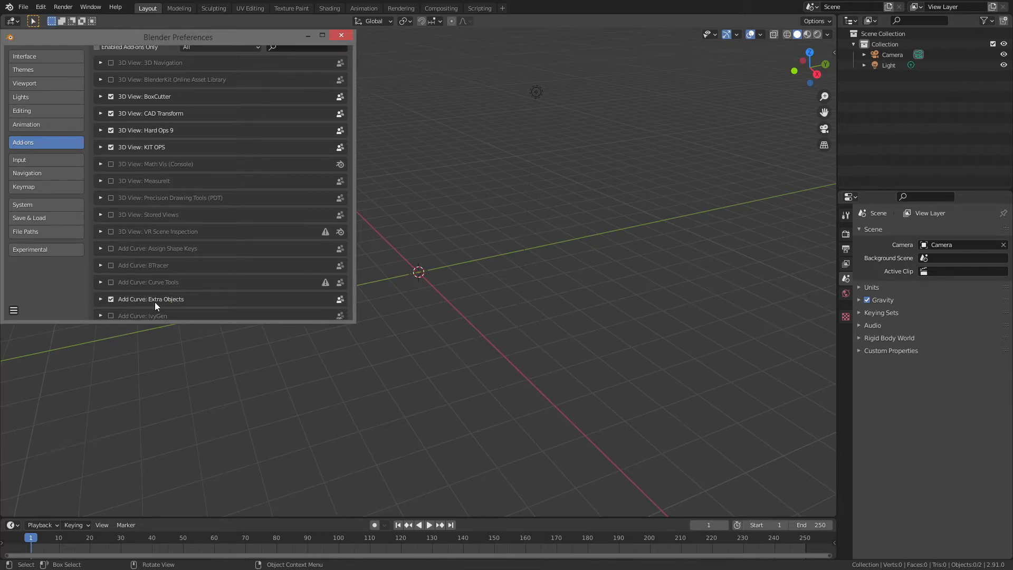
# - Add a Noise (3D) curve profile with Type 1 and Length 2.54
pyautogui.click(341, 35)
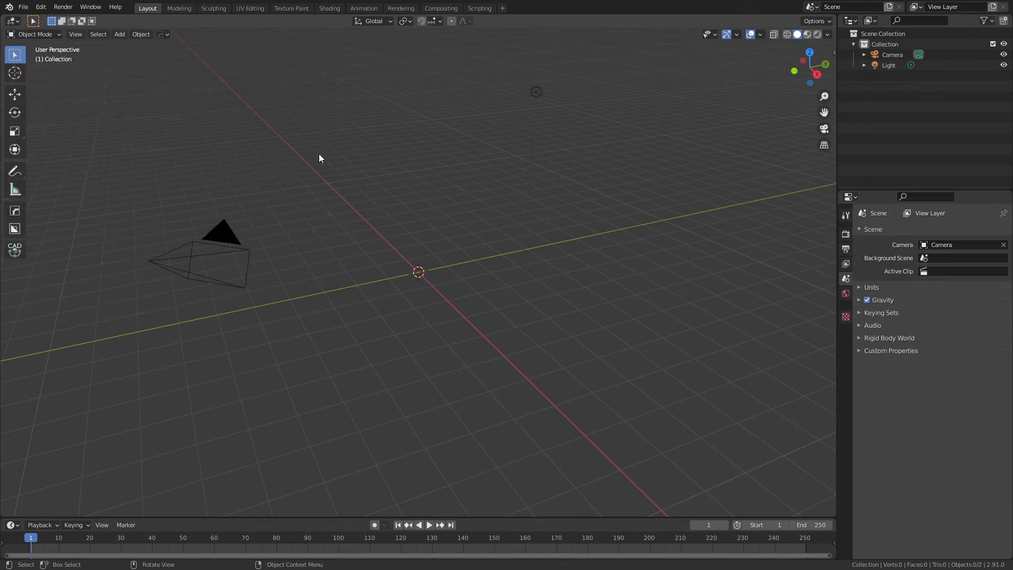
pyautogui.press('shift+a')
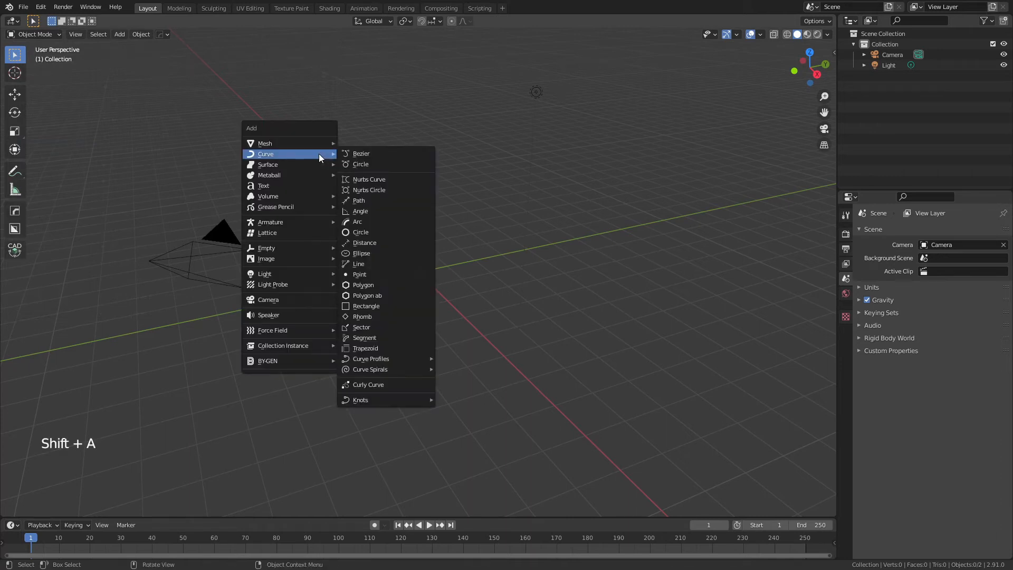
pyautogui.moveTo(366, 242)
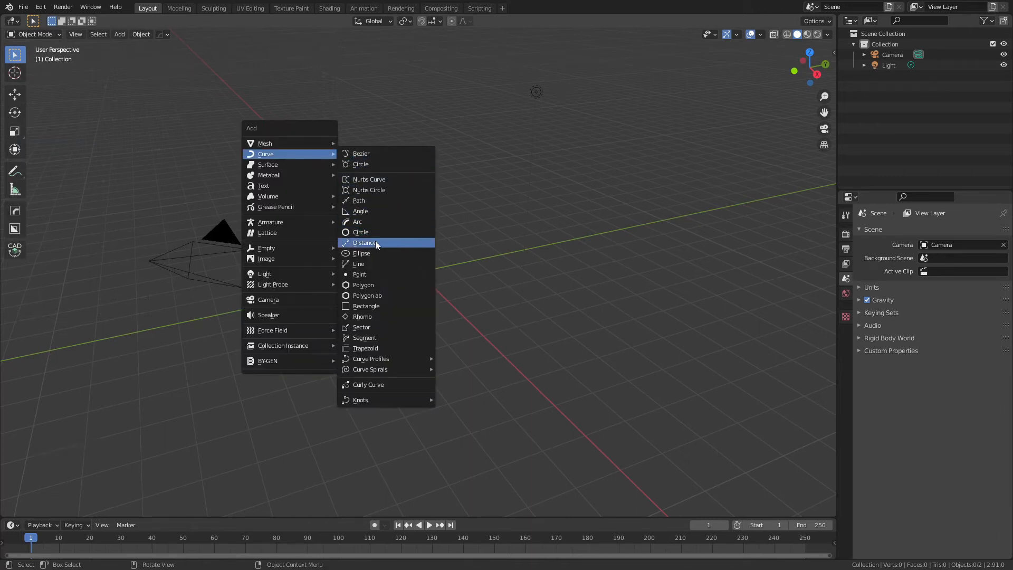
pyautogui.moveTo(371, 359)
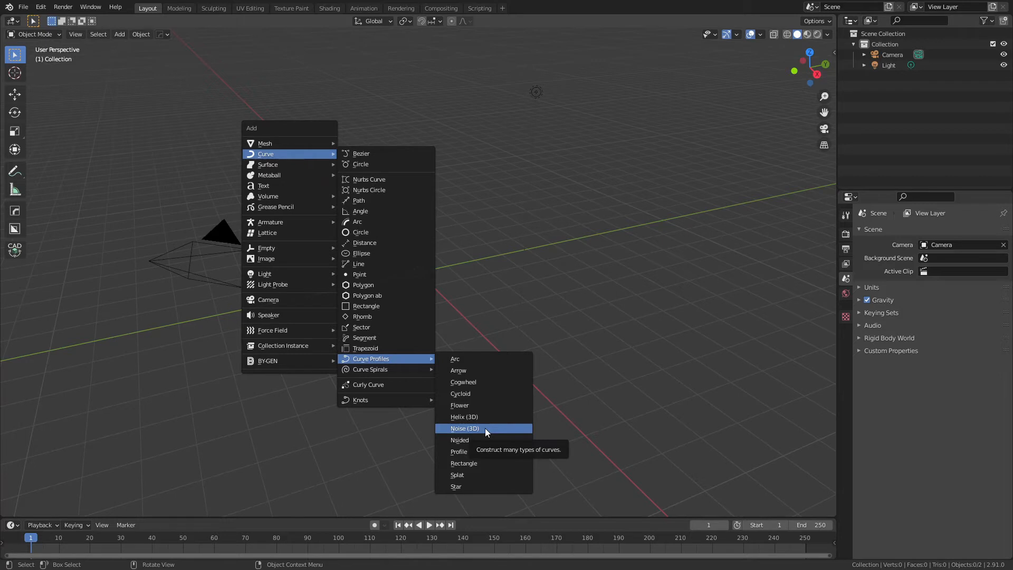
pyautogui.click(464, 428)
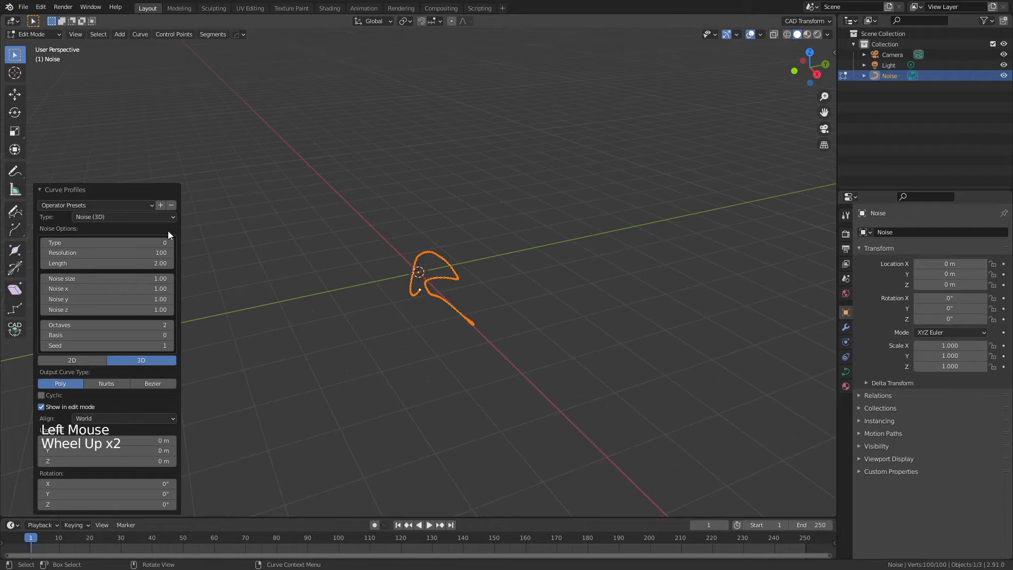
pyautogui.click(171, 242)
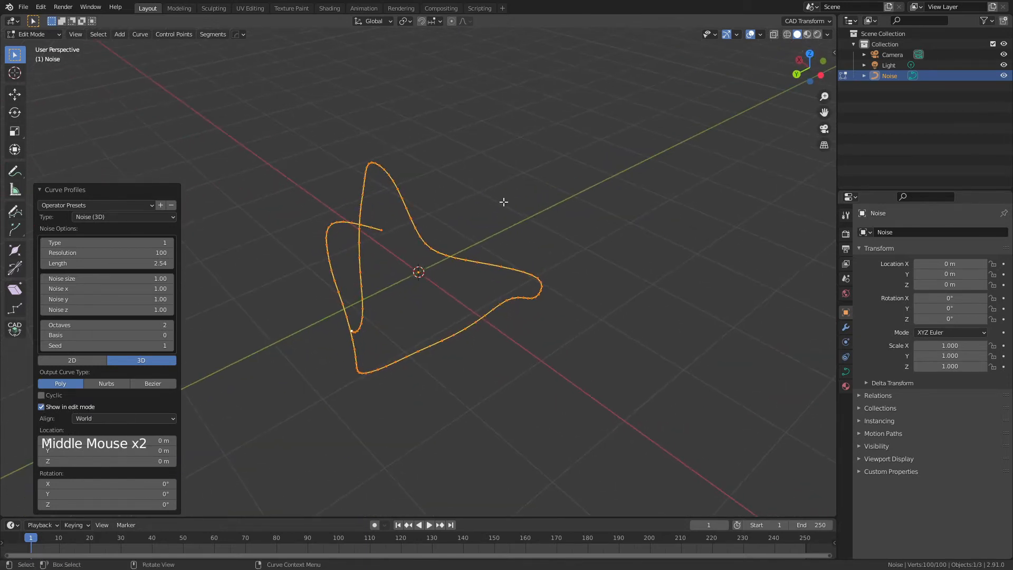
# - Exit Edit Mode on the Noise curve and rename it Polymer Chain
pyautogui.press('Tab')
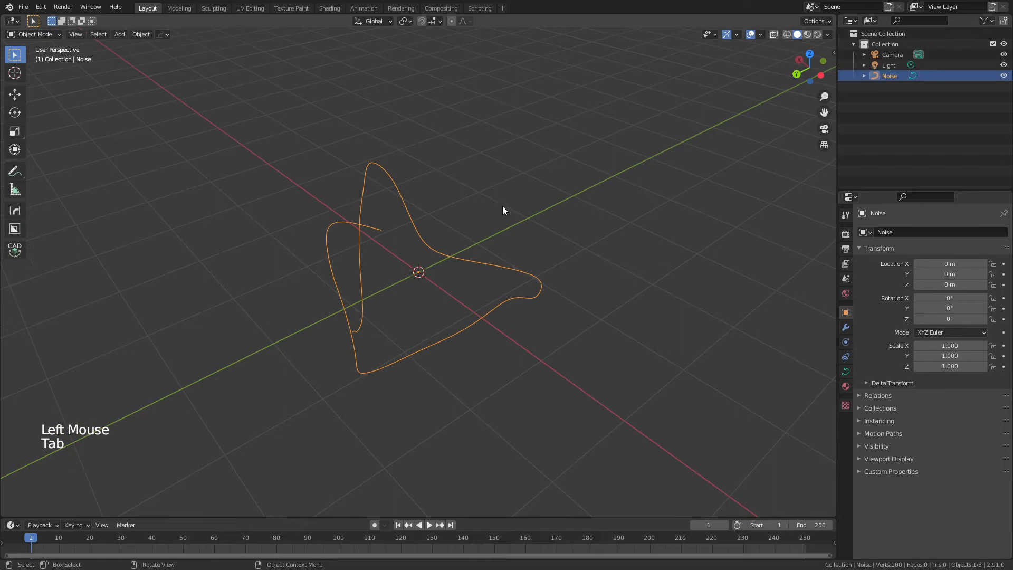
pyautogui.moveTo(478, 224)
pyautogui.write('Polymer Chain')
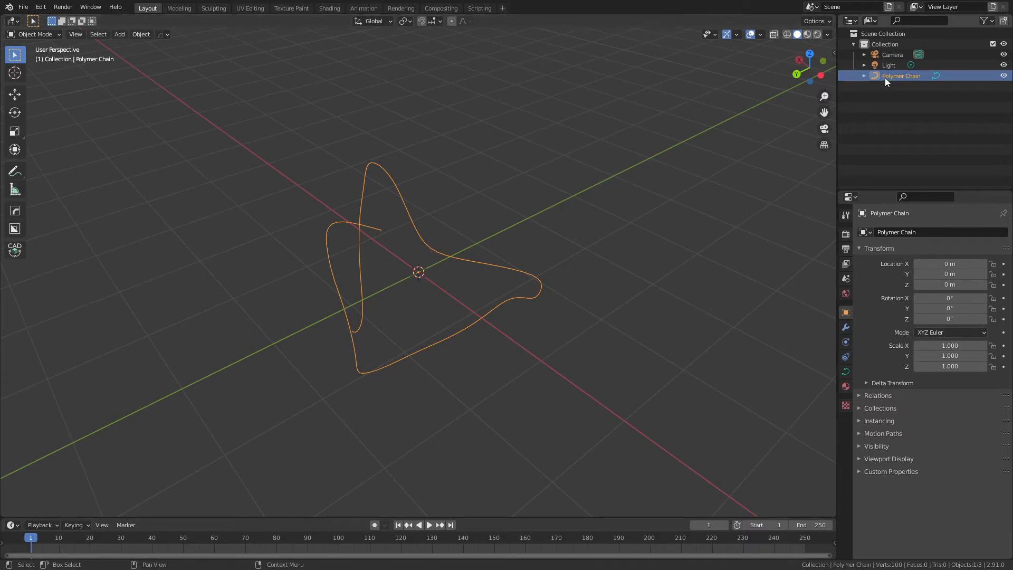
# - Convert the curve to a mesh and inspect its 100 vertices in Edit Mode
pyautogui.press('f3')
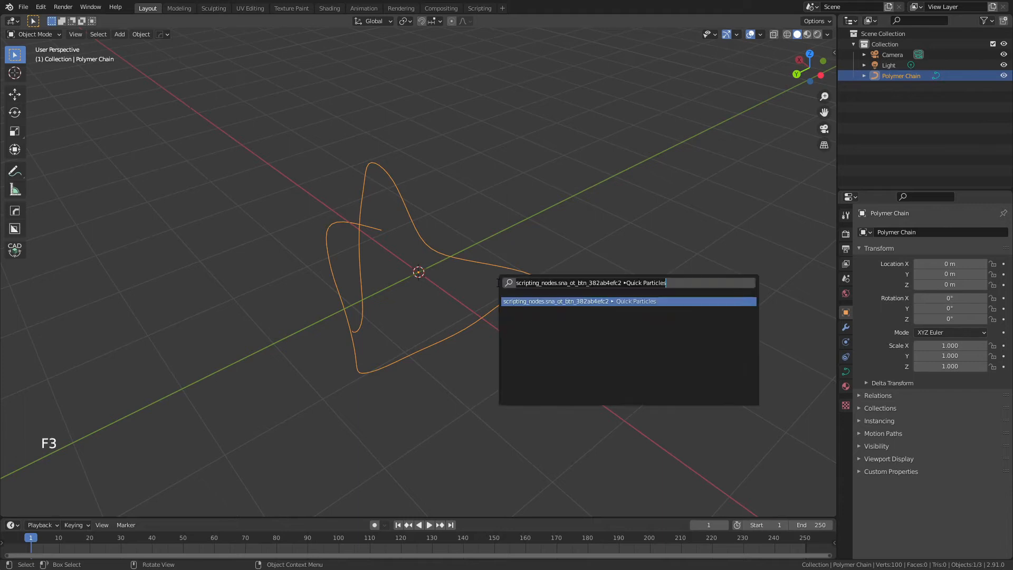
pyautogui.write('conv')
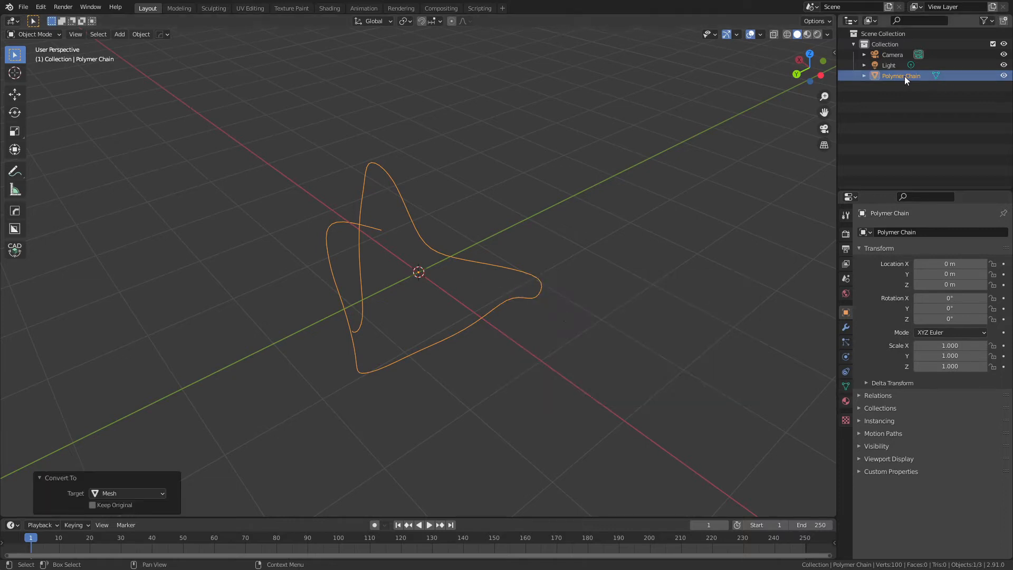
pyautogui.press('Tab')
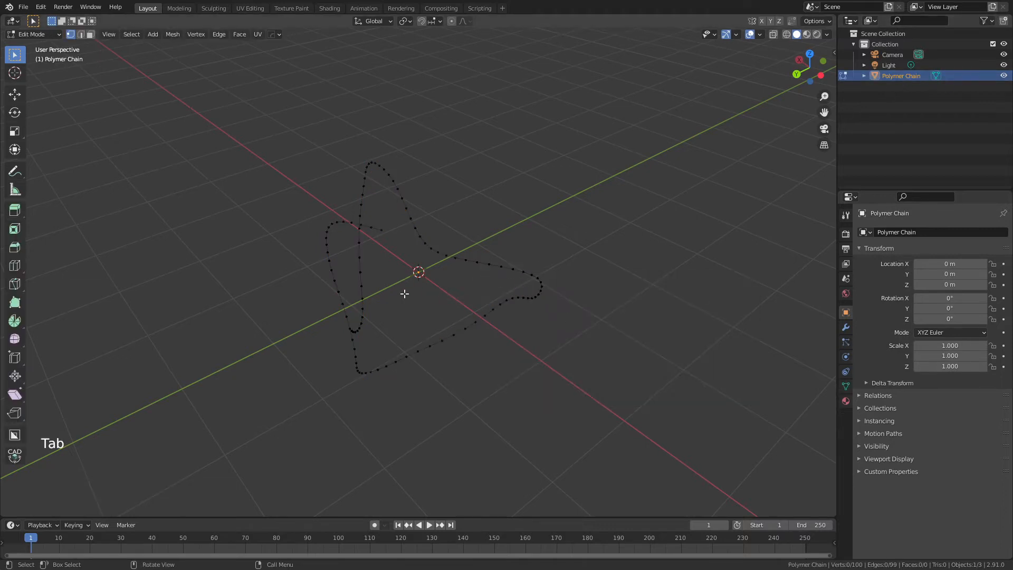
pyautogui.moveTo(371, 278)
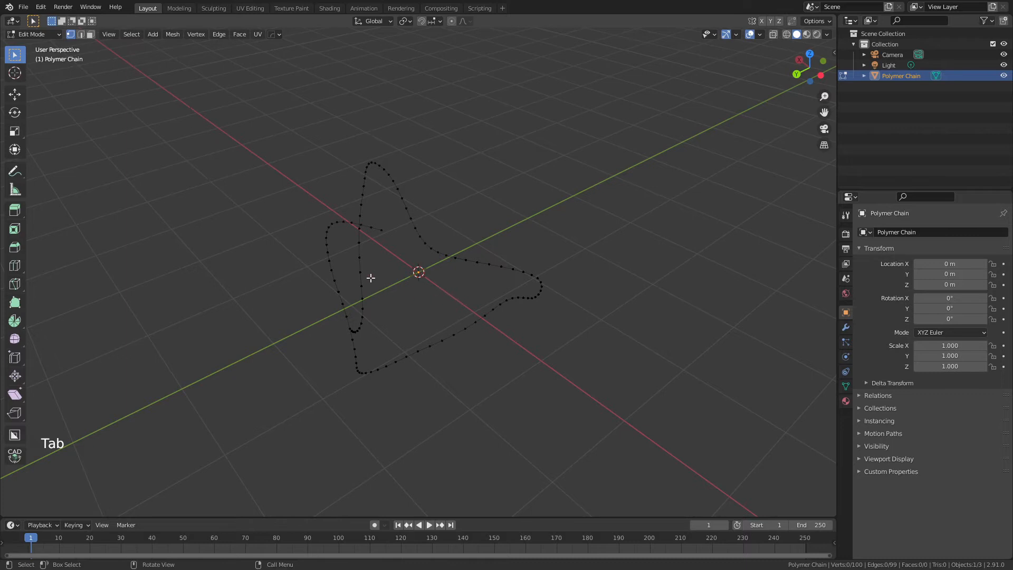
pyautogui.moveTo(362, 247)
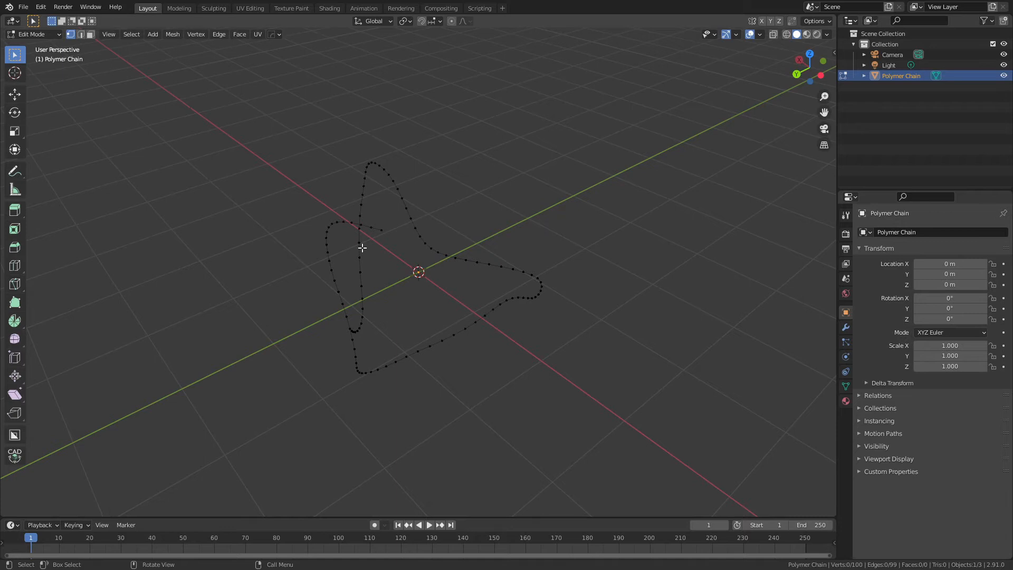
pyautogui.moveTo(360, 368)
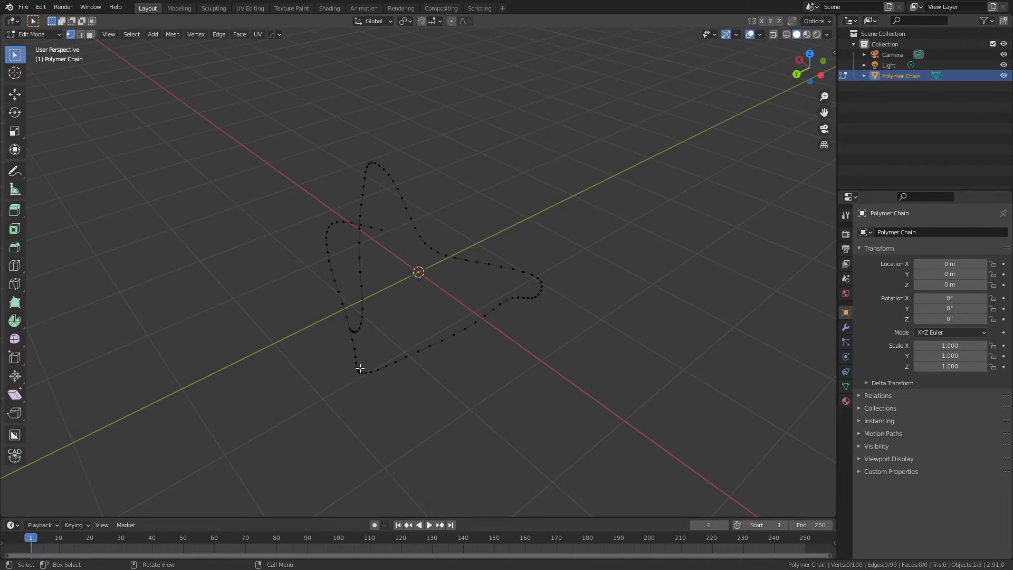
pyautogui.press('Tab')
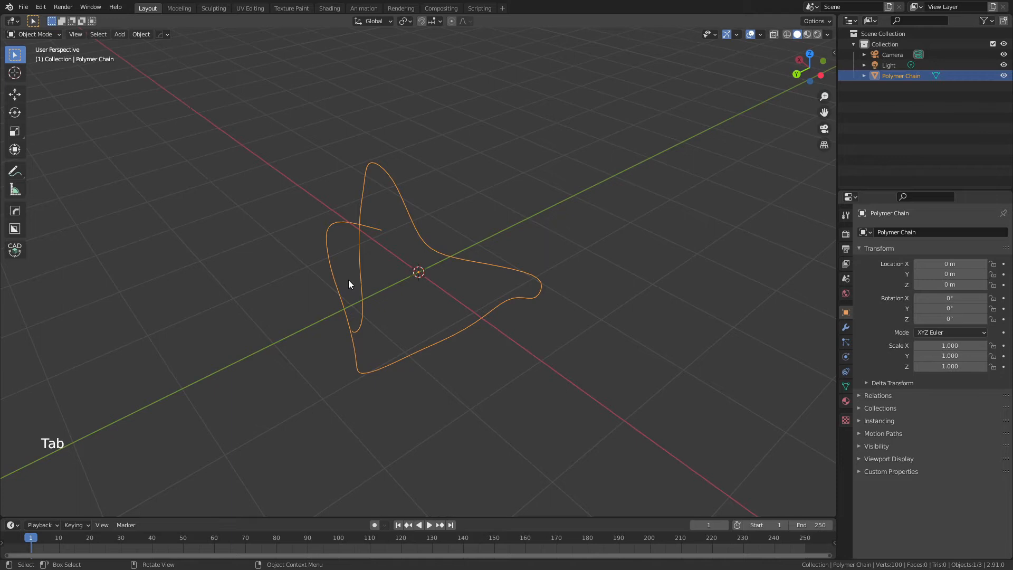
pyautogui.moveTo(350, 298)
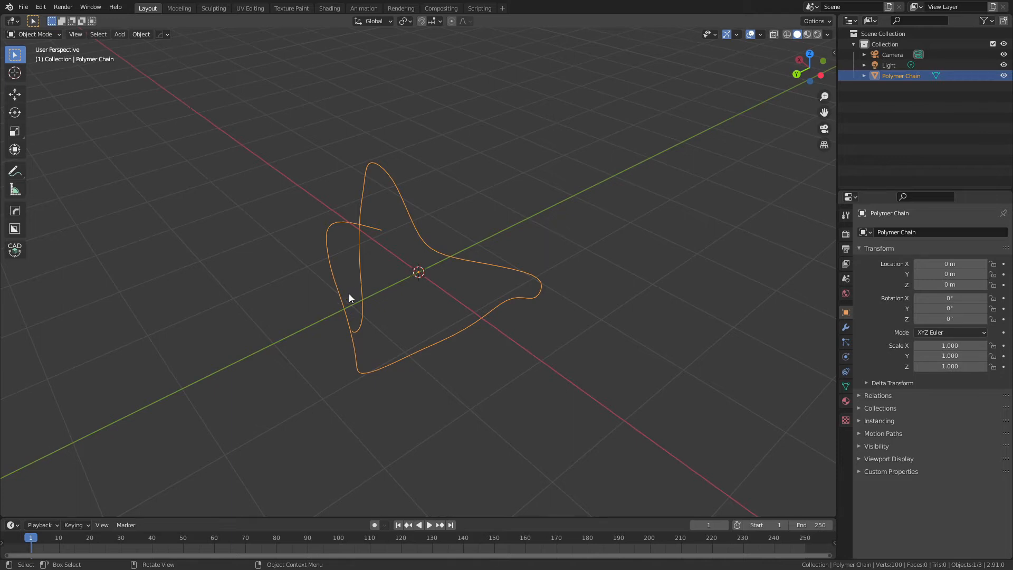
pyautogui.moveTo(351, 295)
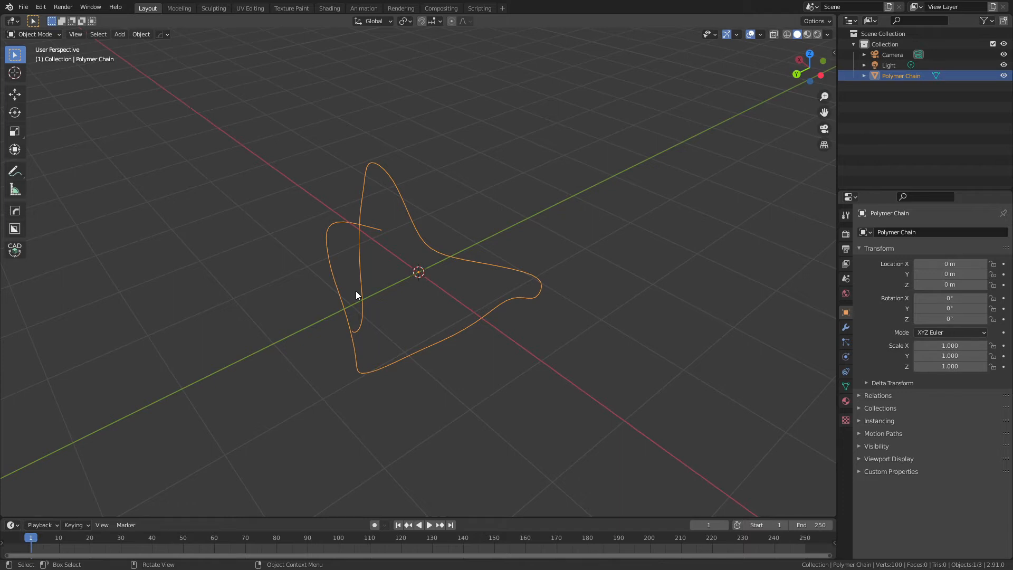
pyautogui.moveTo(354, 298)
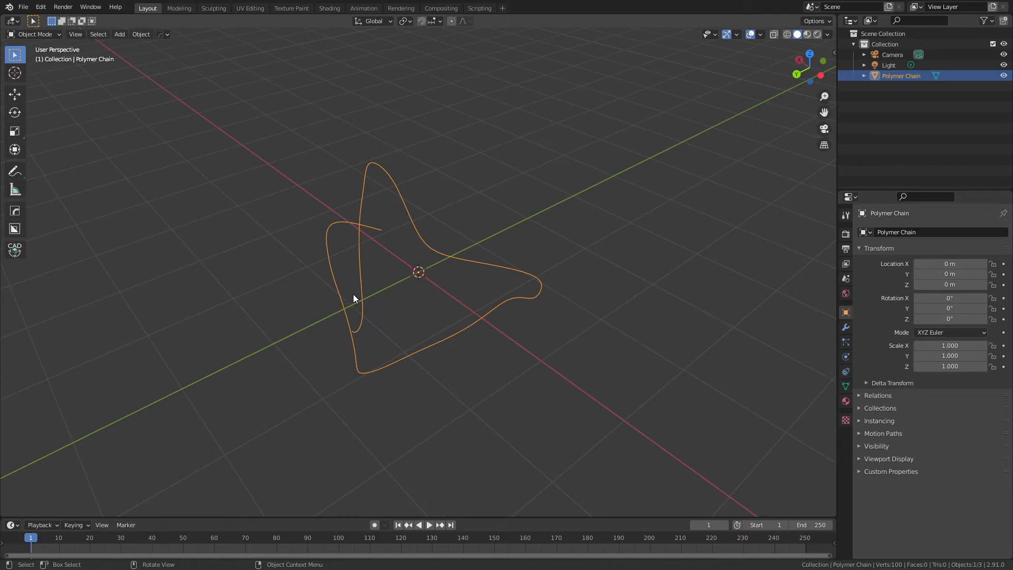
# - Instance spheres on the chain's vertices, scale the sphere to 0.261, then begin deleting it
pyautogui.press('f3')
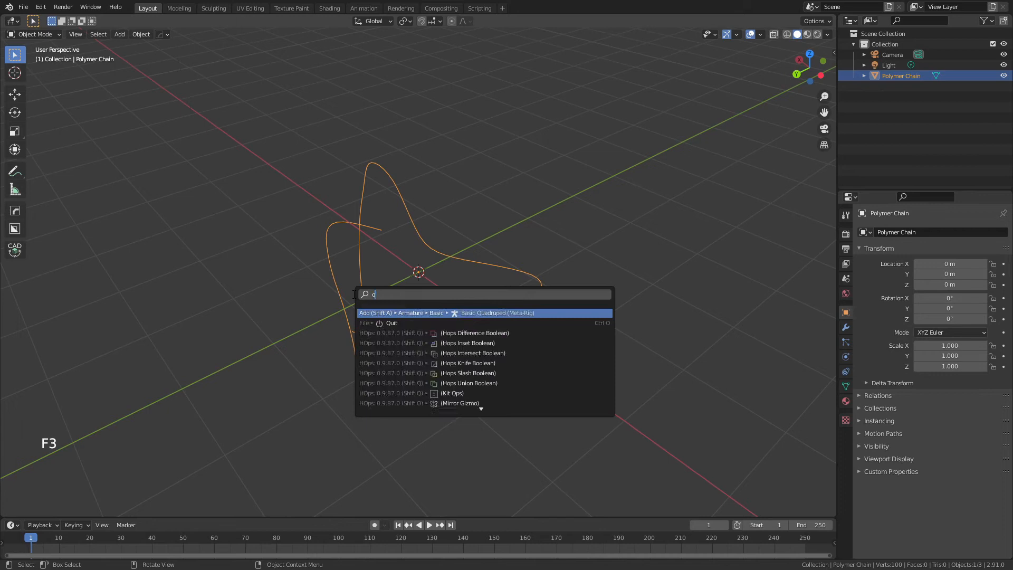
pyautogui.click(497, 313)
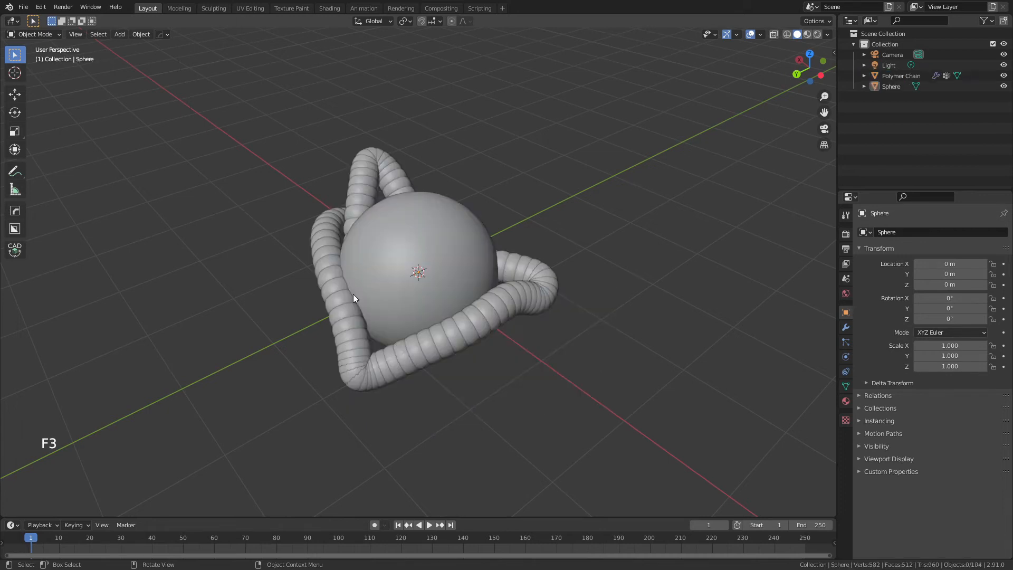
pyautogui.press('s')
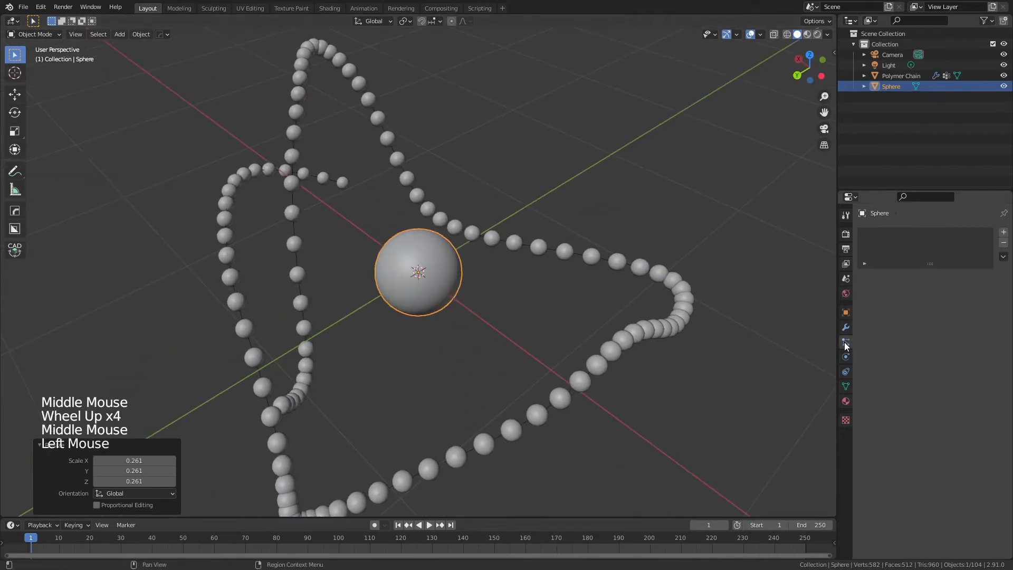
pyautogui.click(901, 76)
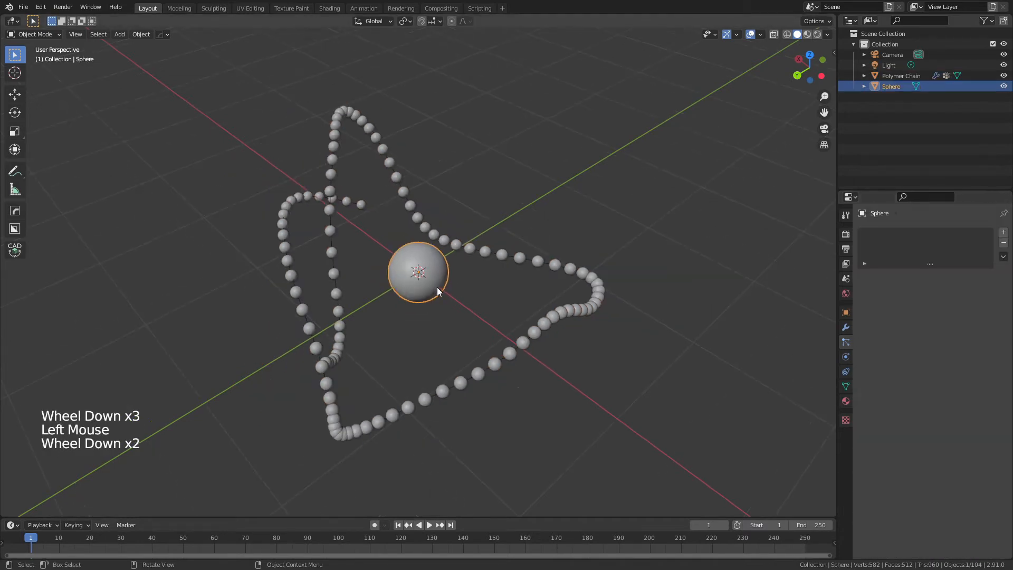
pyautogui.scroll(-3)
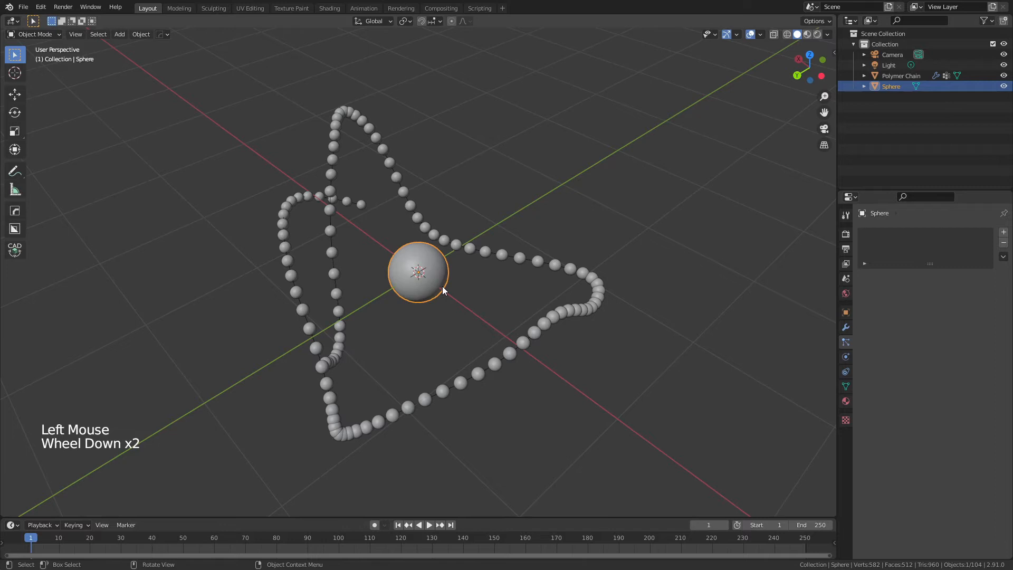
pyautogui.press('x')
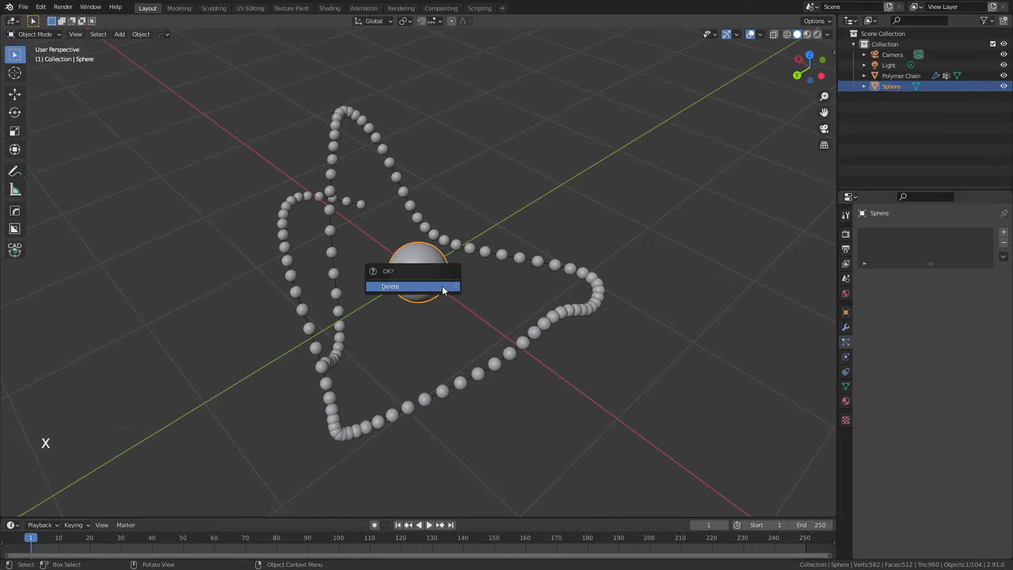
# - Confirm deleting the central sphere, leaving the bare 100-vertex chain
pyautogui.click(389, 286)
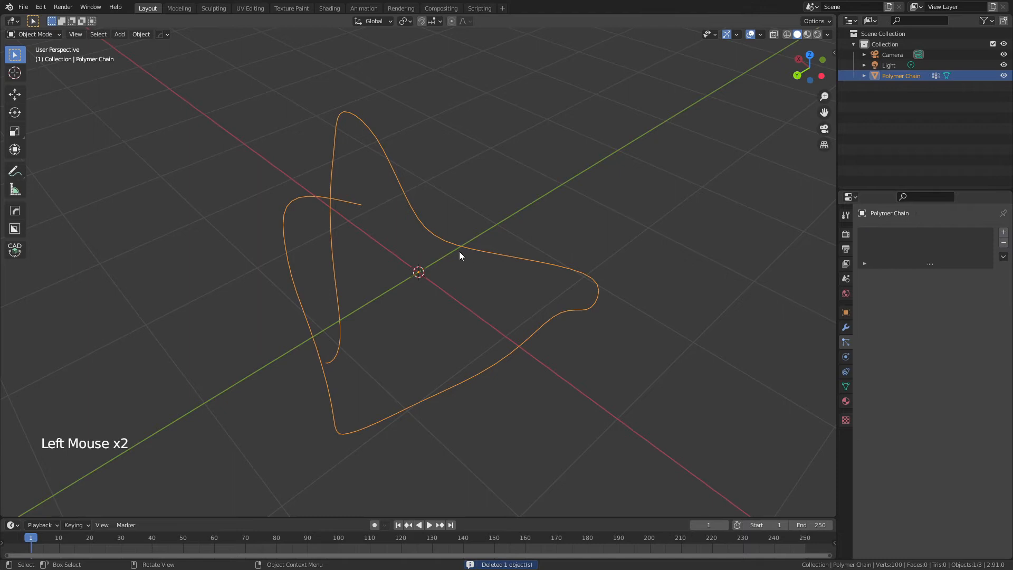
pyautogui.moveTo(444, 278)
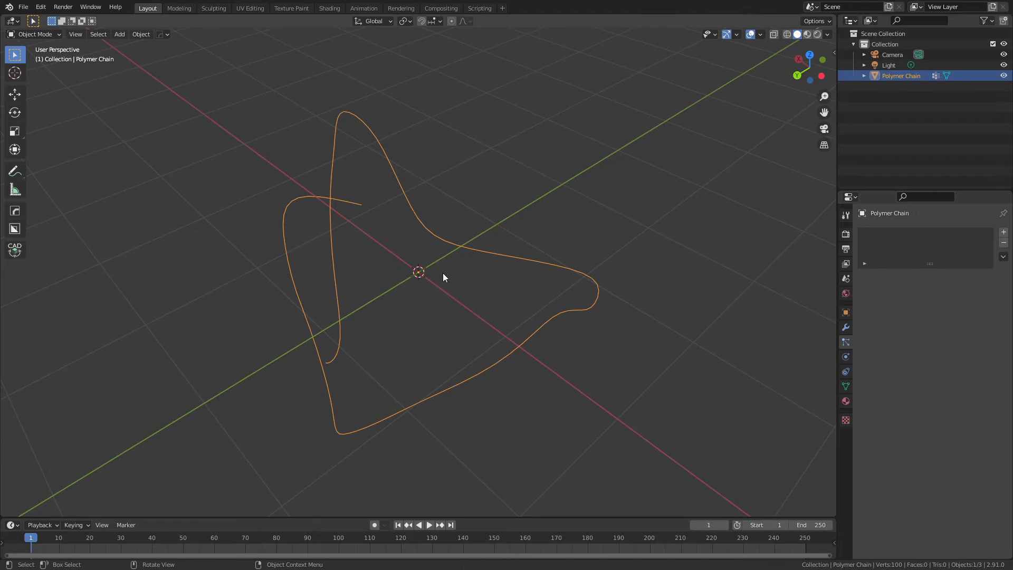
pyautogui.moveTo(846, 342)
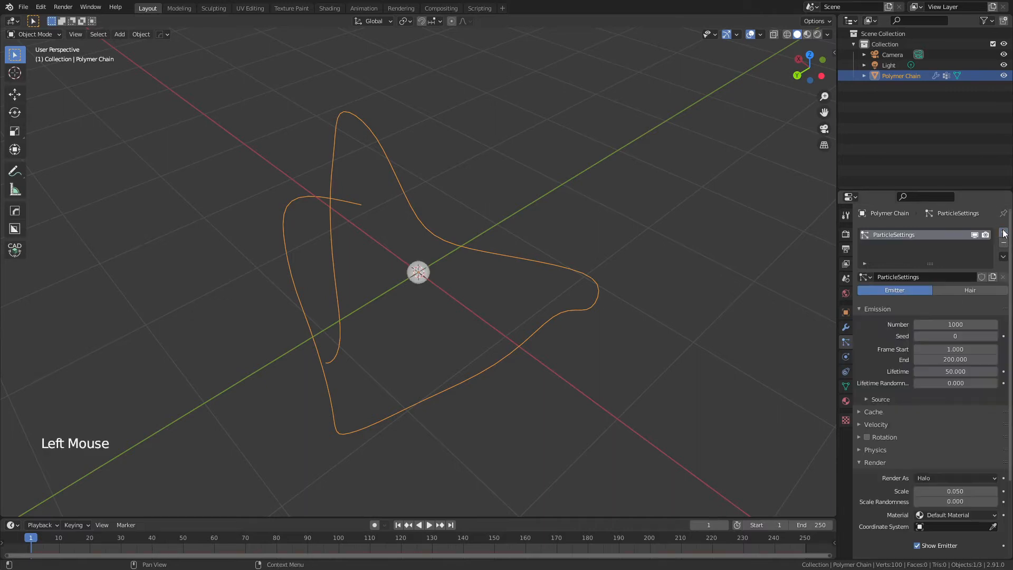
# - Make the particles Hair: 100 from vertices, using modifier stack, rendered as objects
pyautogui.click(969, 290)
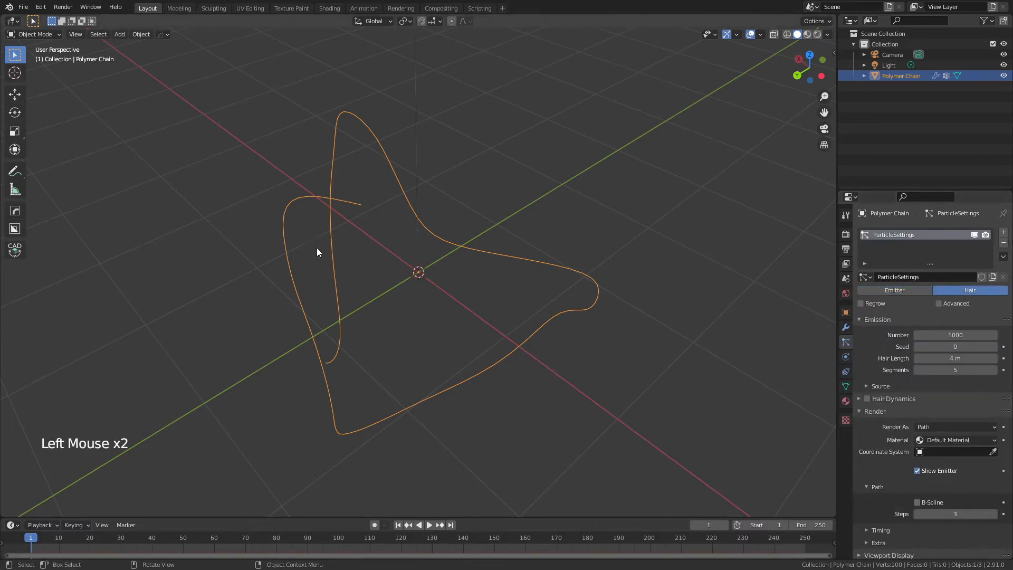
pyautogui.press('Tab')
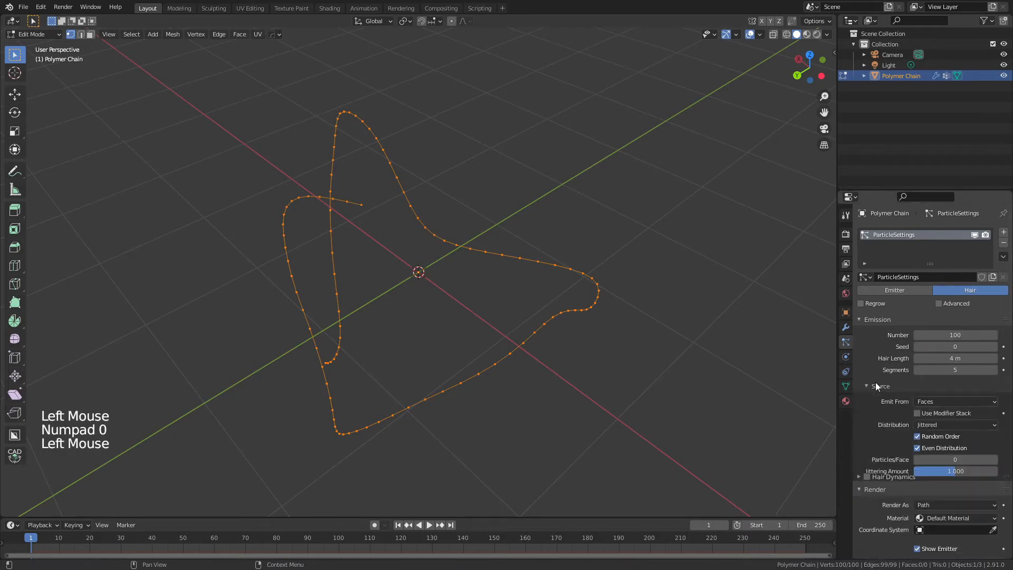
pyautogui.click(955, 401)
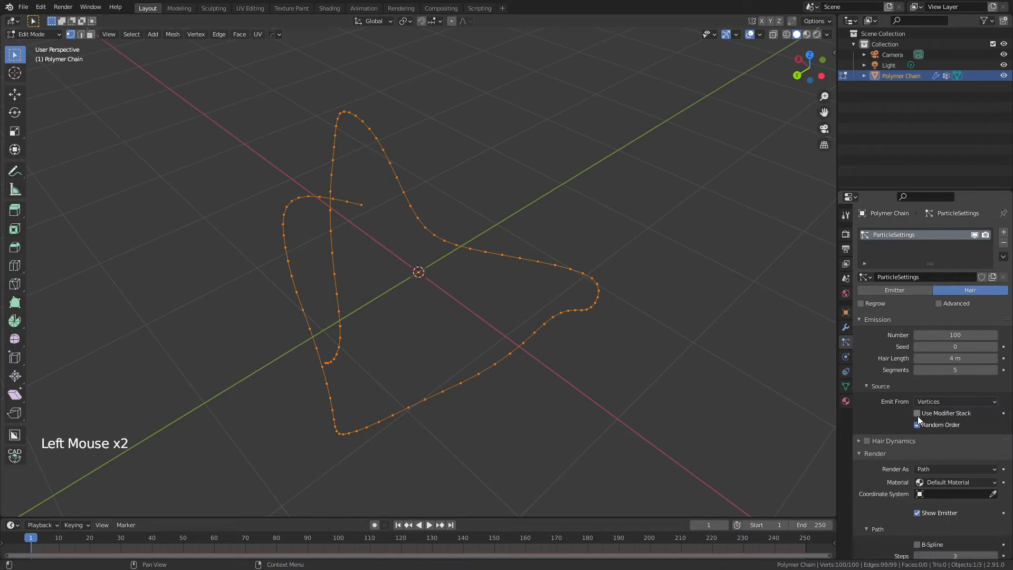
pyautogui.click(917, 413)
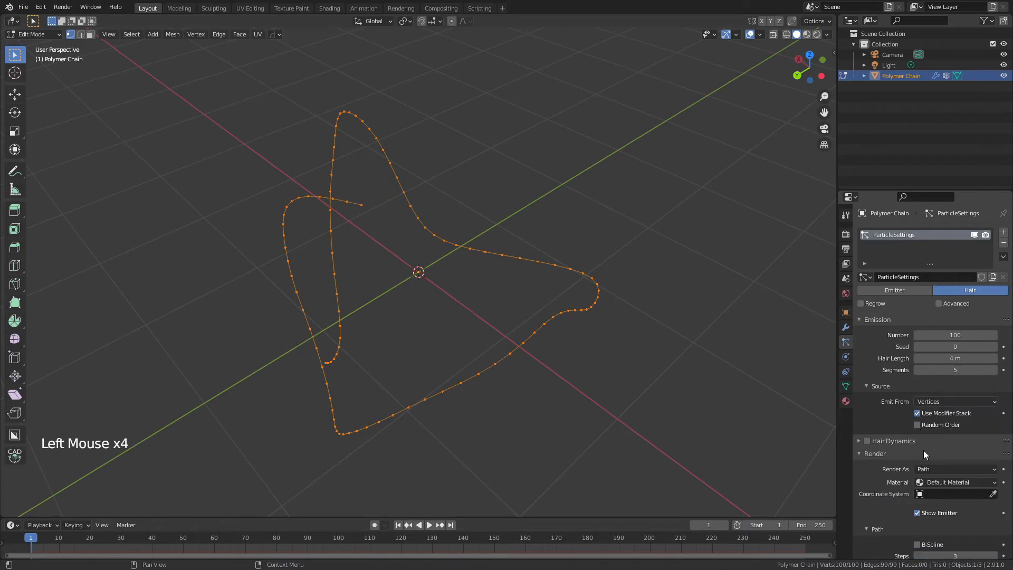
pyautogui.click(956, 469)
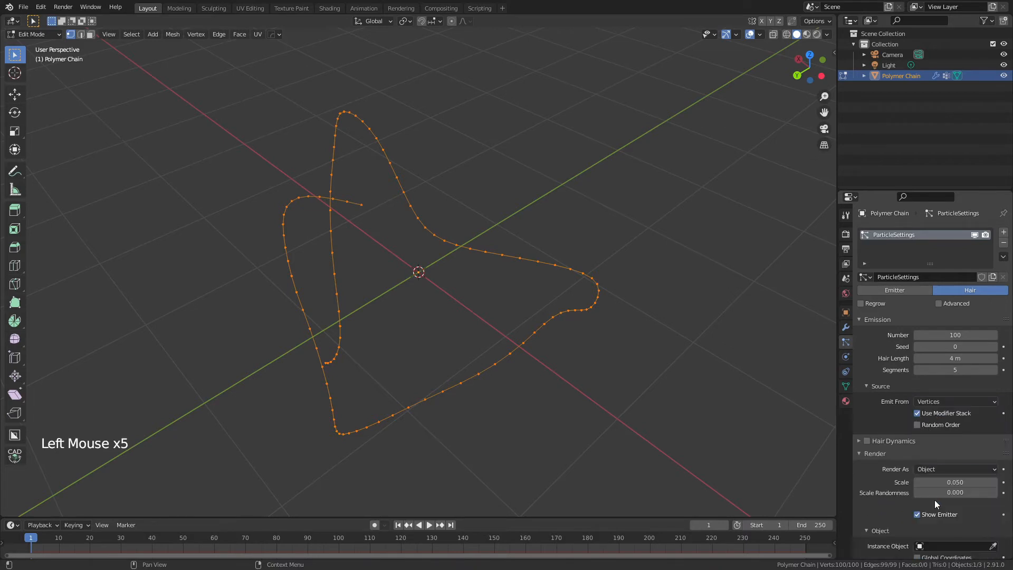
pyautogui.scroll(-3)
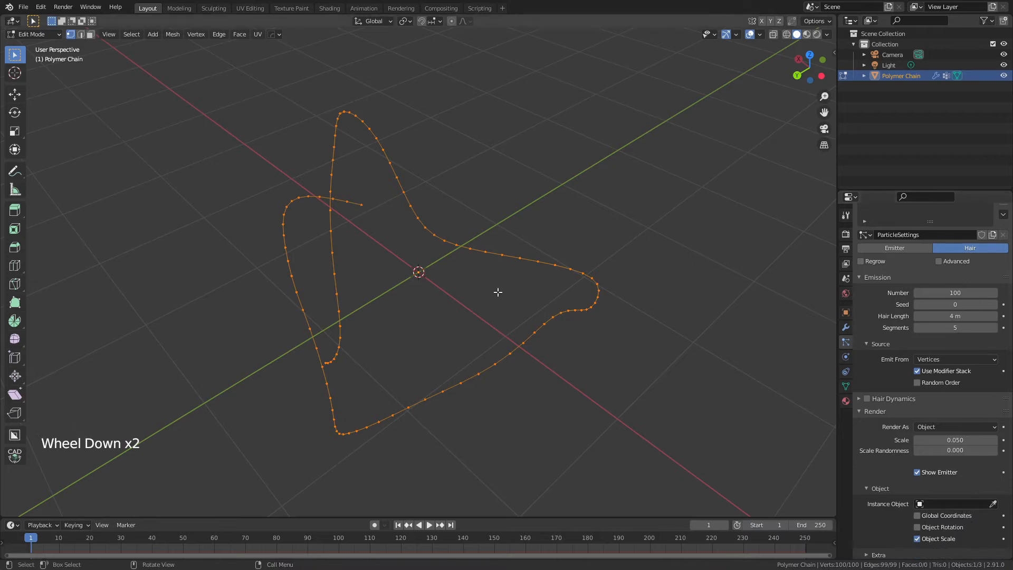
pyautogui.press('shift+s')
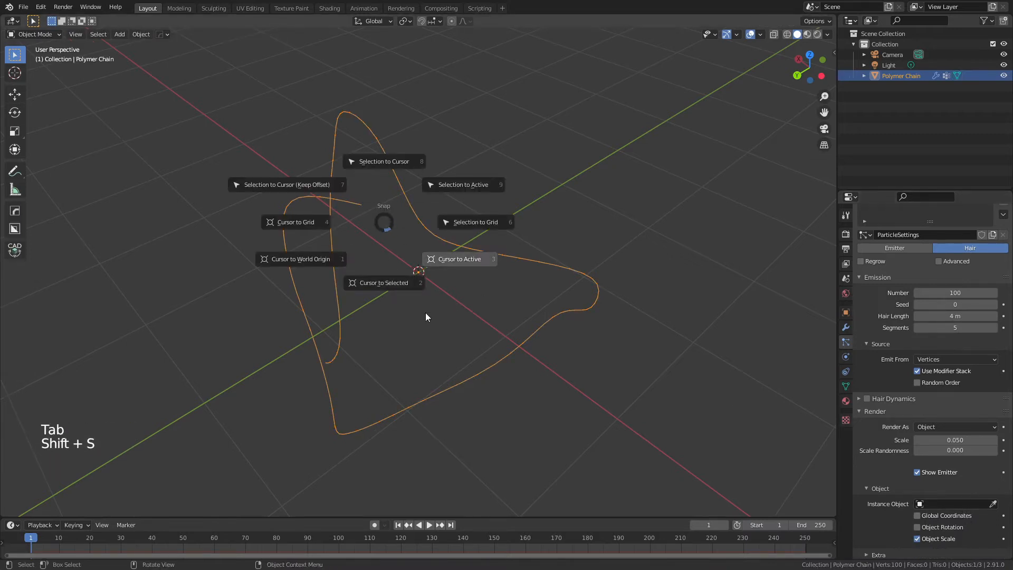
# - Add a smooth, subdivided UV sphere named Monomer Object, scaled to 0.173
pyautogui.press('shift+a')
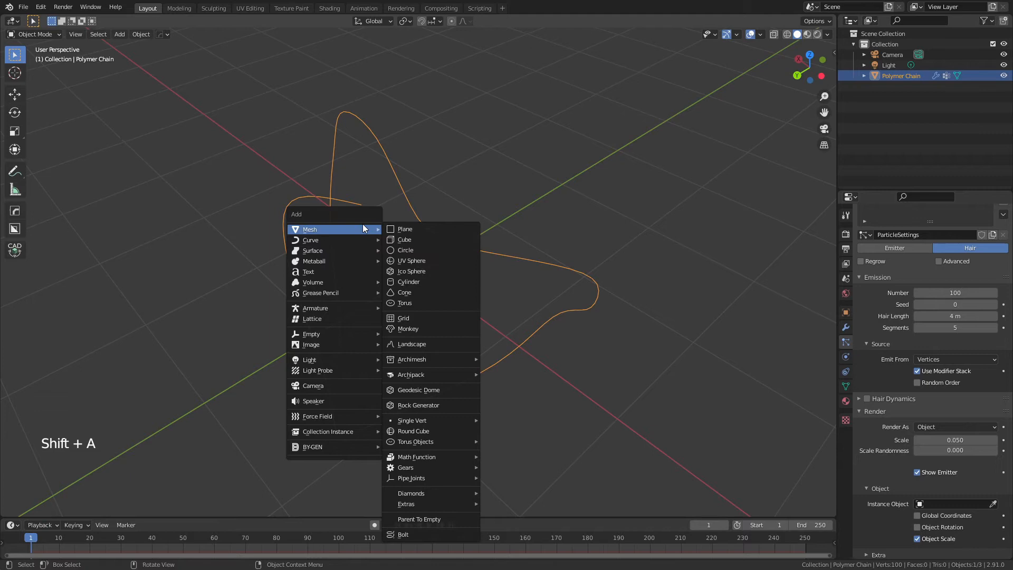
pyautogui.click(411, 260)
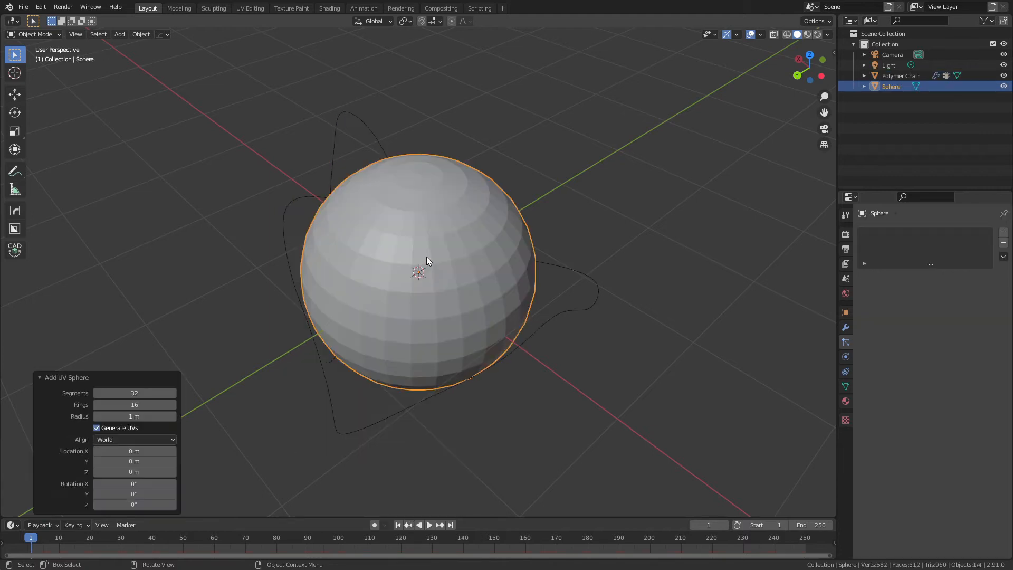
pyautogui.press('F2')
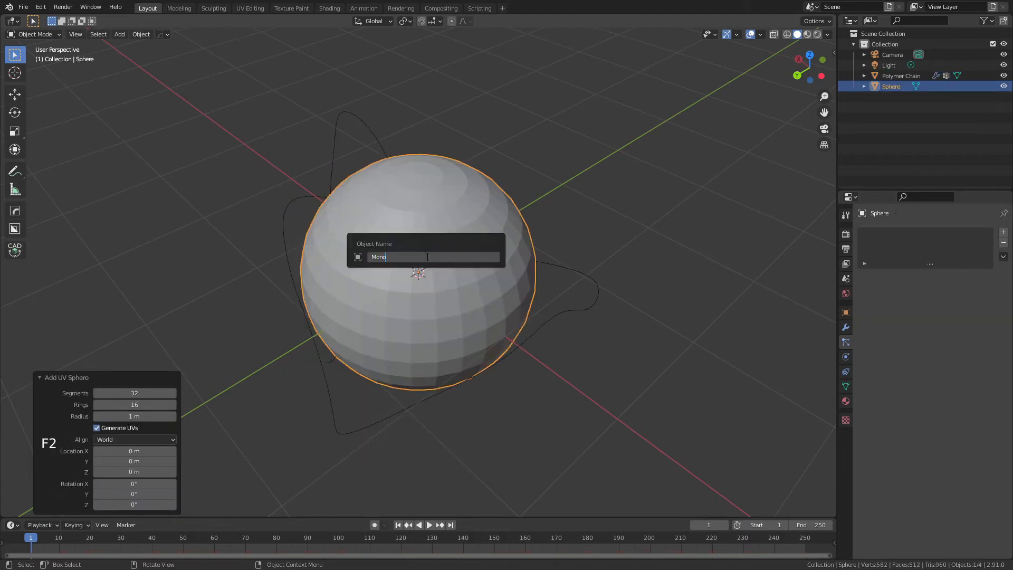
pyautogui.press('Return')
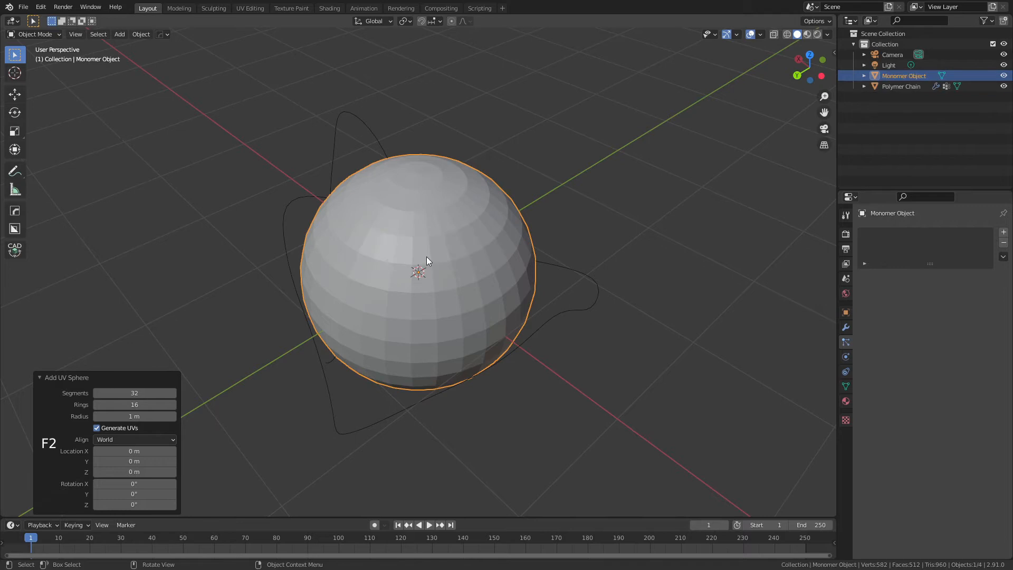
pyautogui.press('ctrl+1')
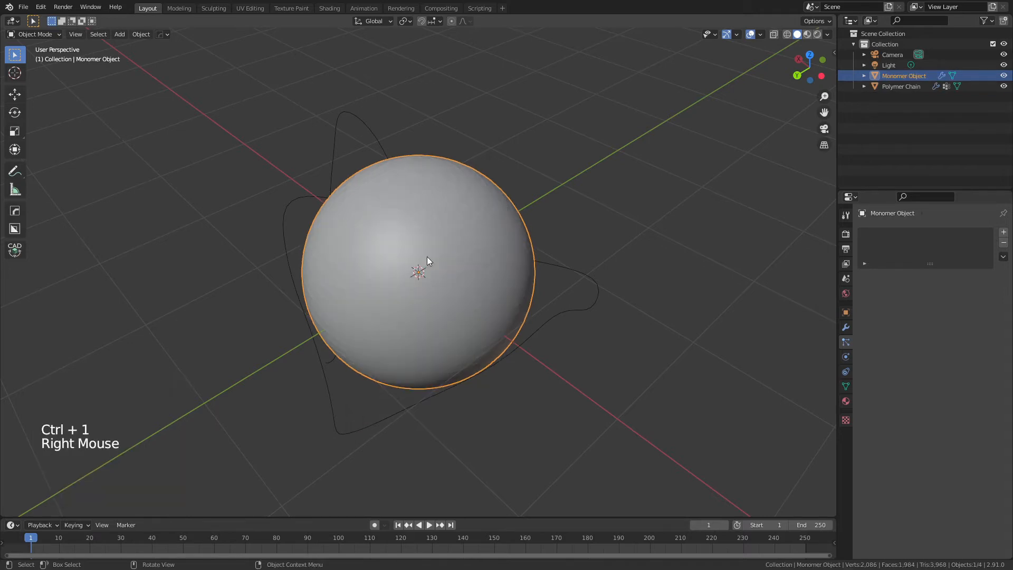
pyautogui.click(900, 86)
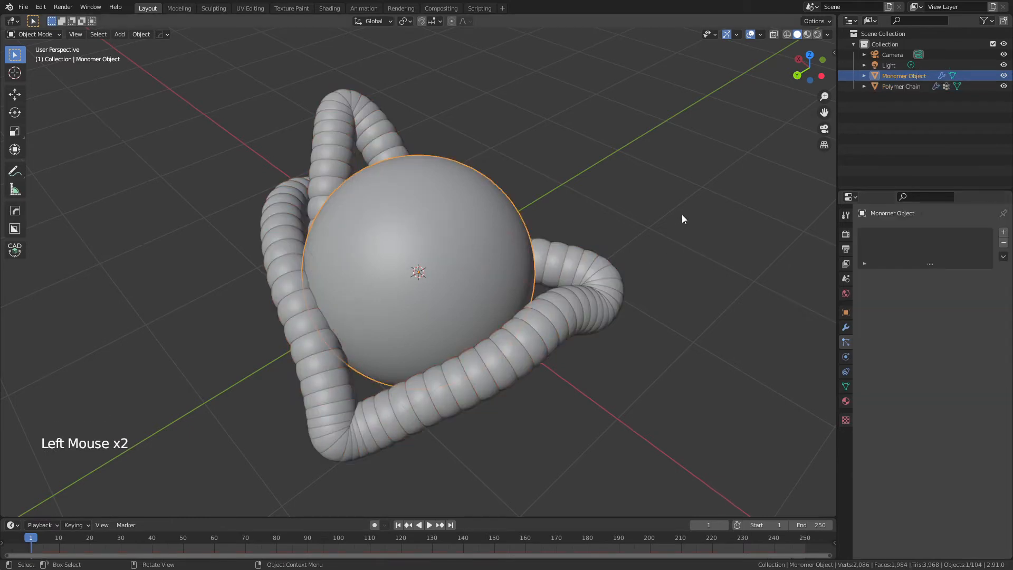
pyautogui.click(902, 86)
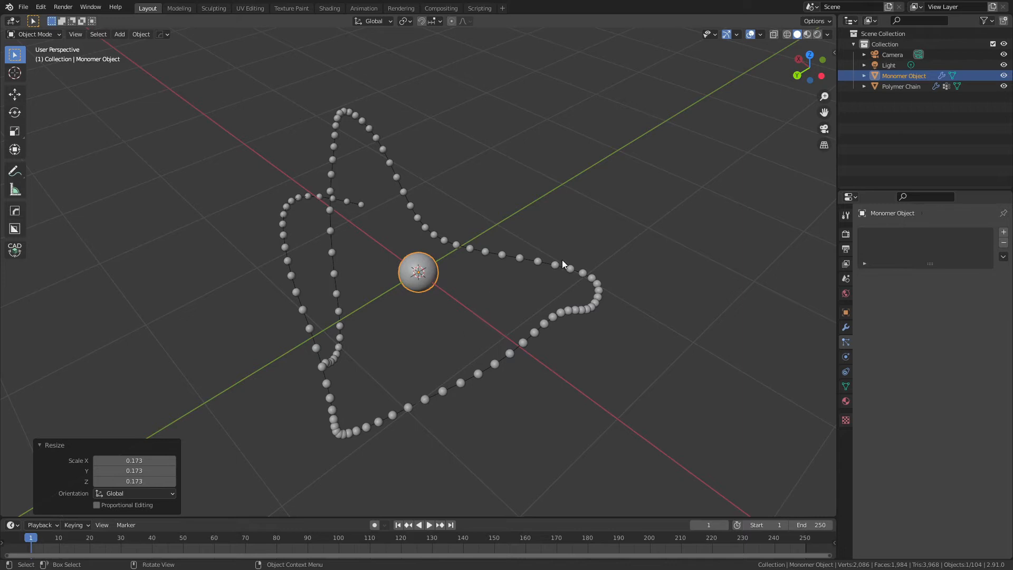
# - Select Polymer Chain to view its ParticleSettings modifier stack
pyautogui.click(900, 86)
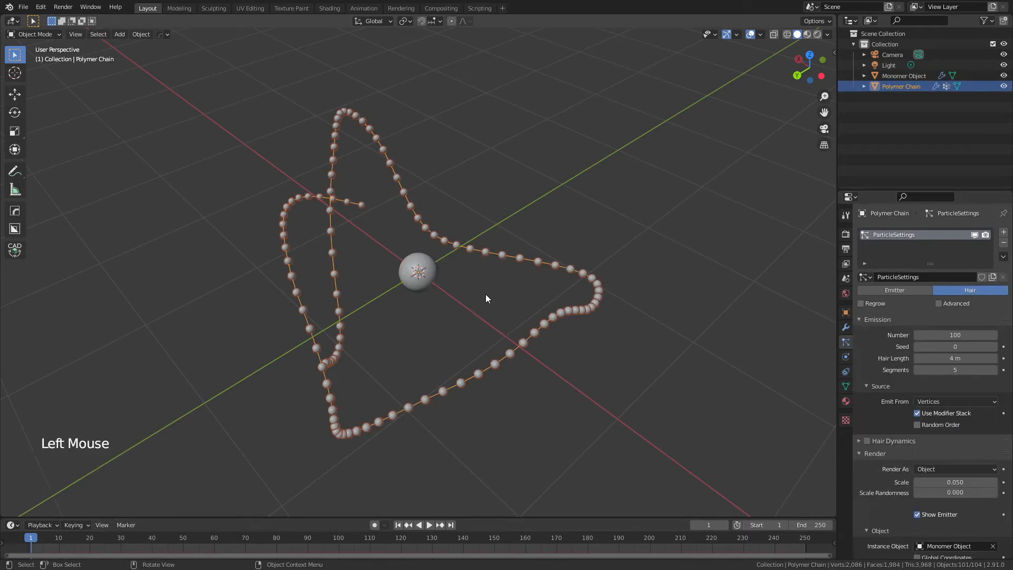
pyautogui.moveTo(336, 226)
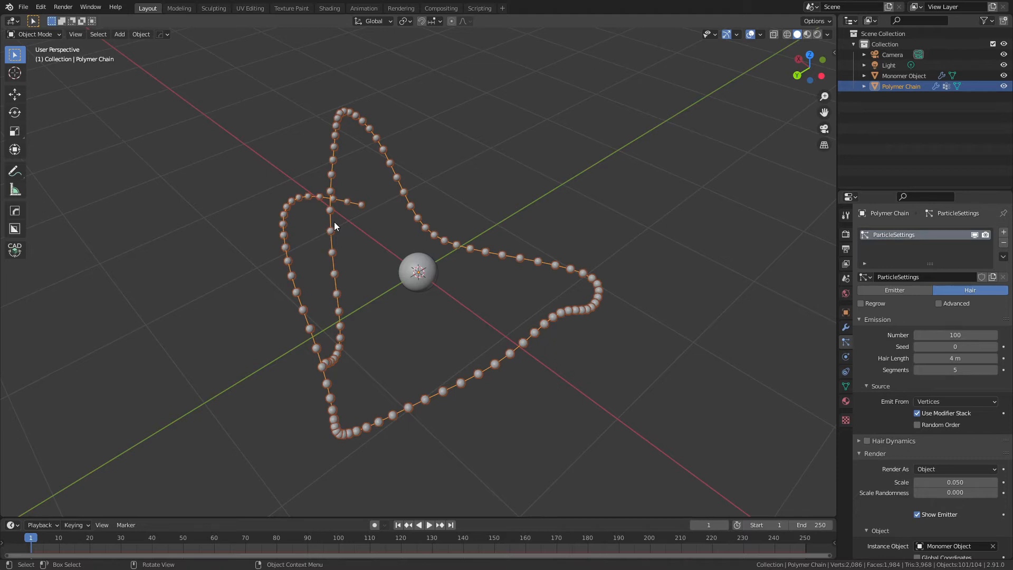
pyautogui.moveTo(405, 276)
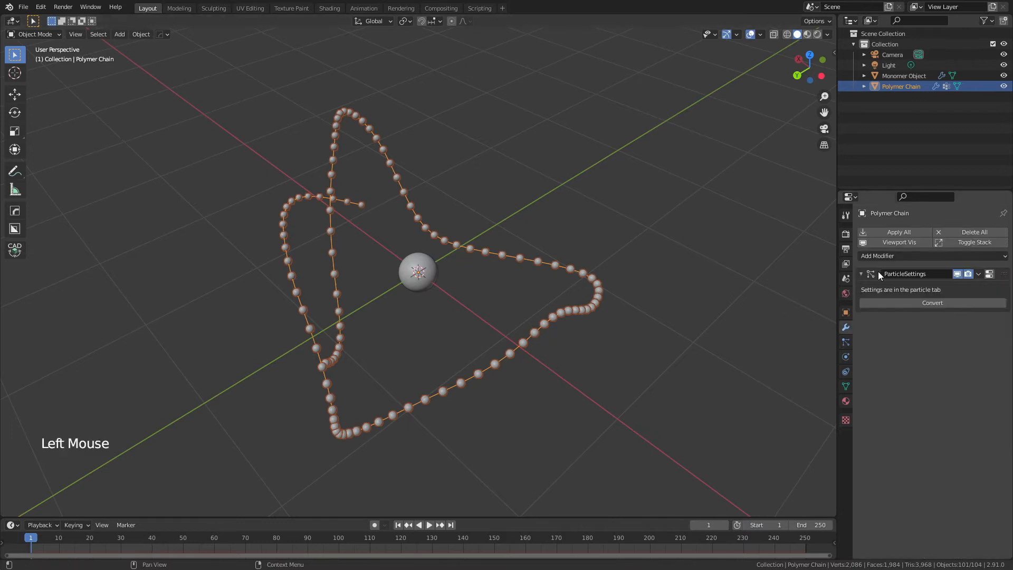
# - Give the chain a smooth-shaded Skin modifier and a level-2 Subdivision modifier
pyautogui.click(879, 255)
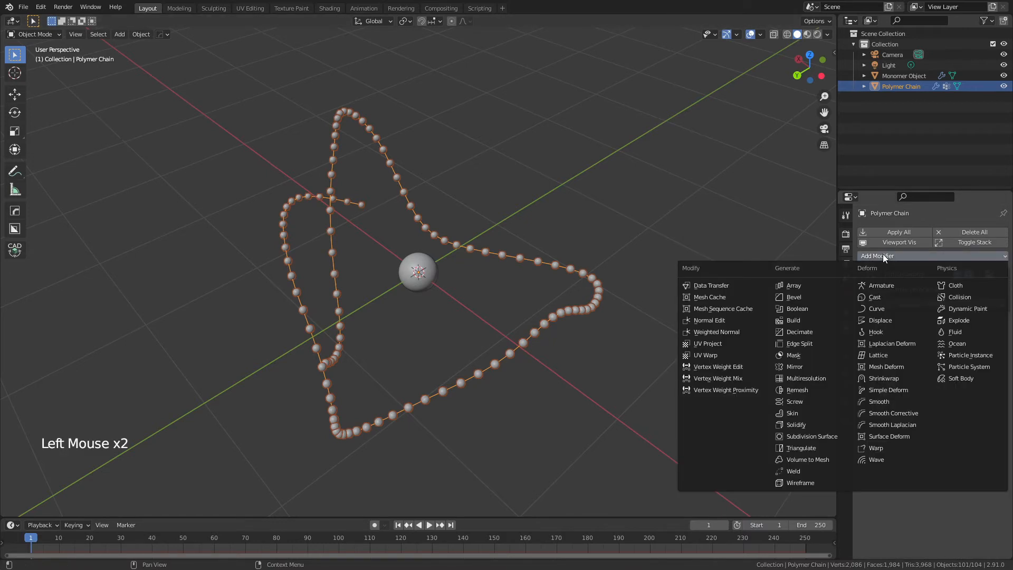
pyautogui.click(792, 413)
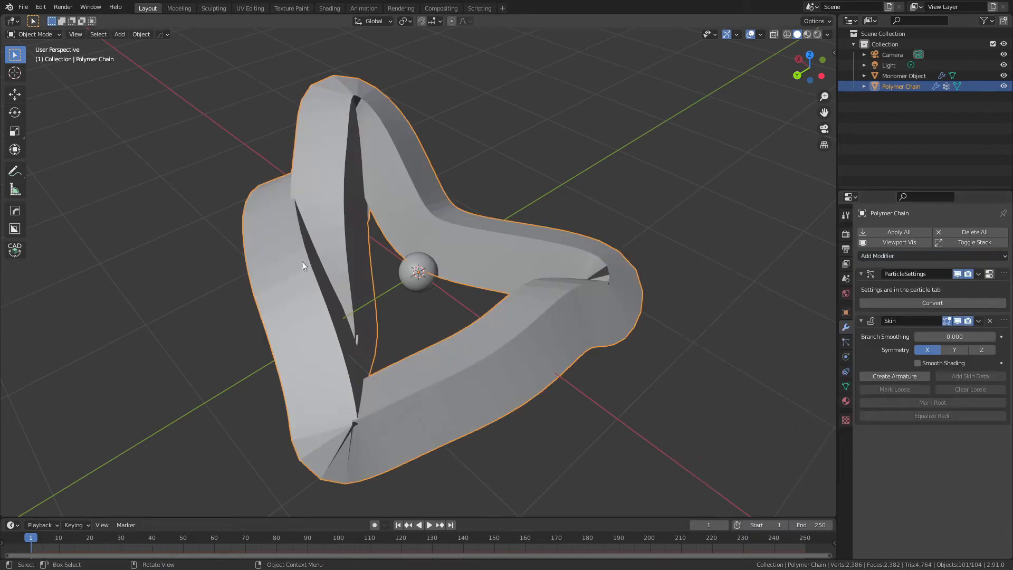
pyautogui.moveTo(914, 352)
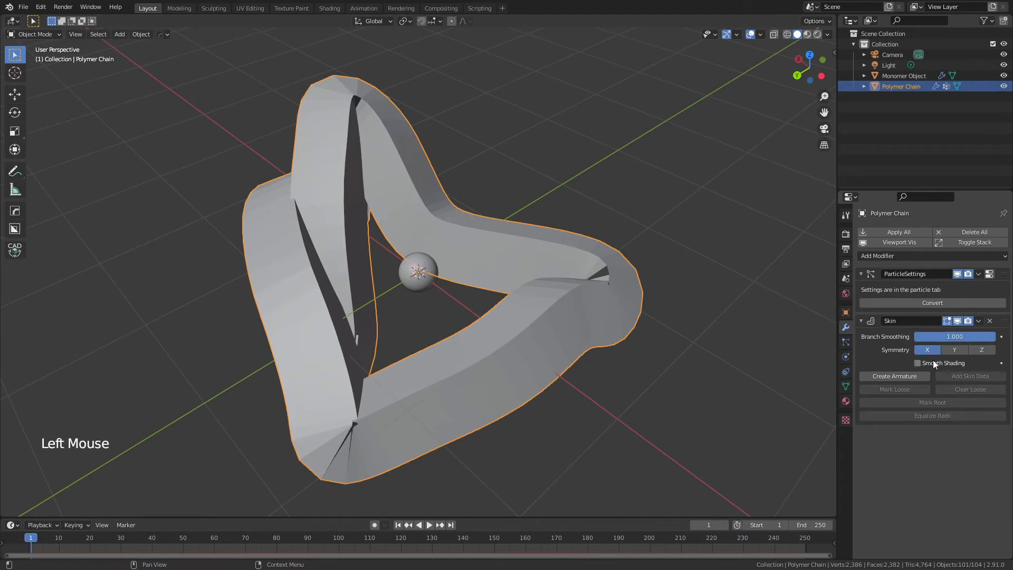
pyautogui.click(918, 362)
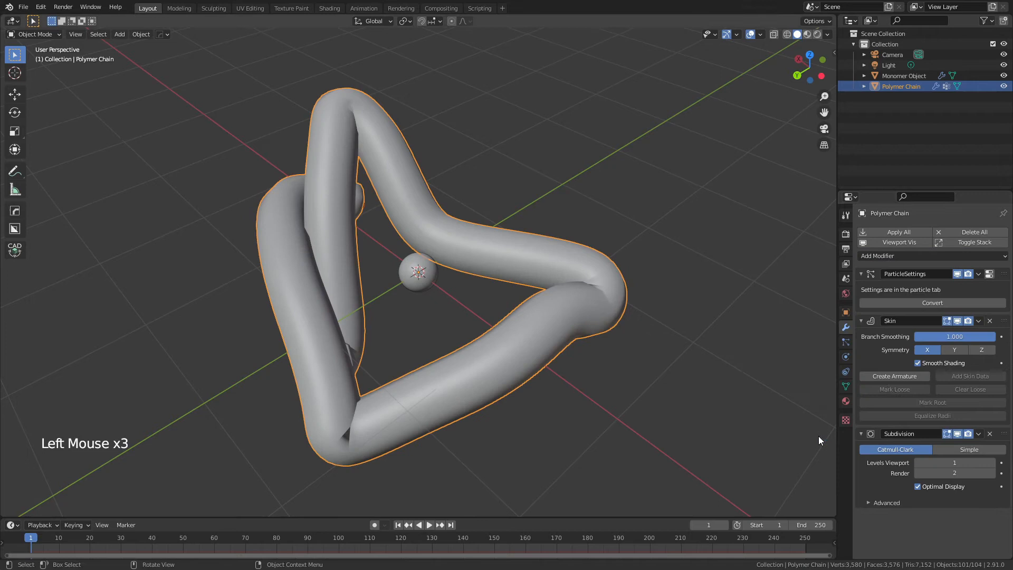
pyautogui.click(954, 463)
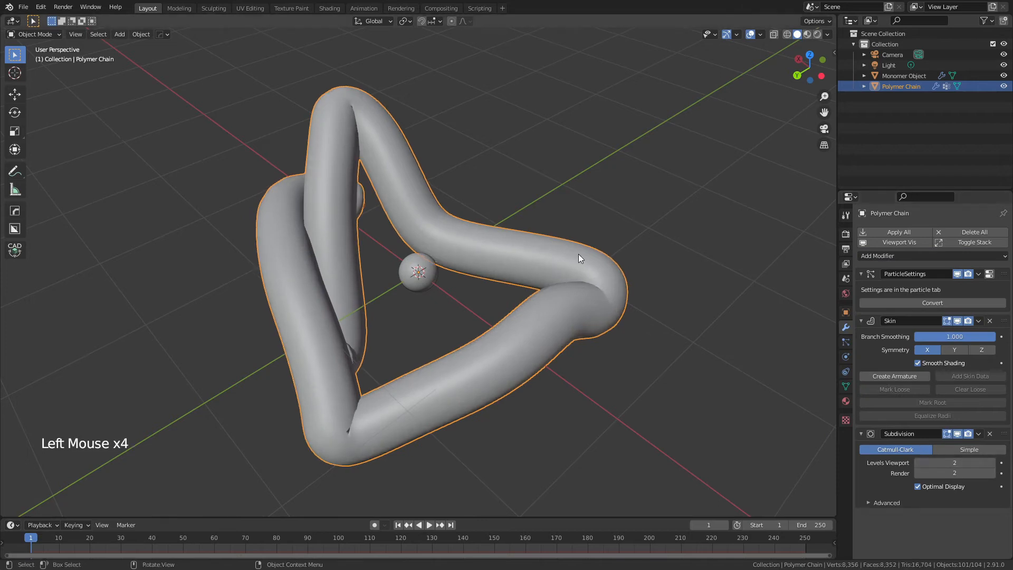
pyautogui.press('Tab')
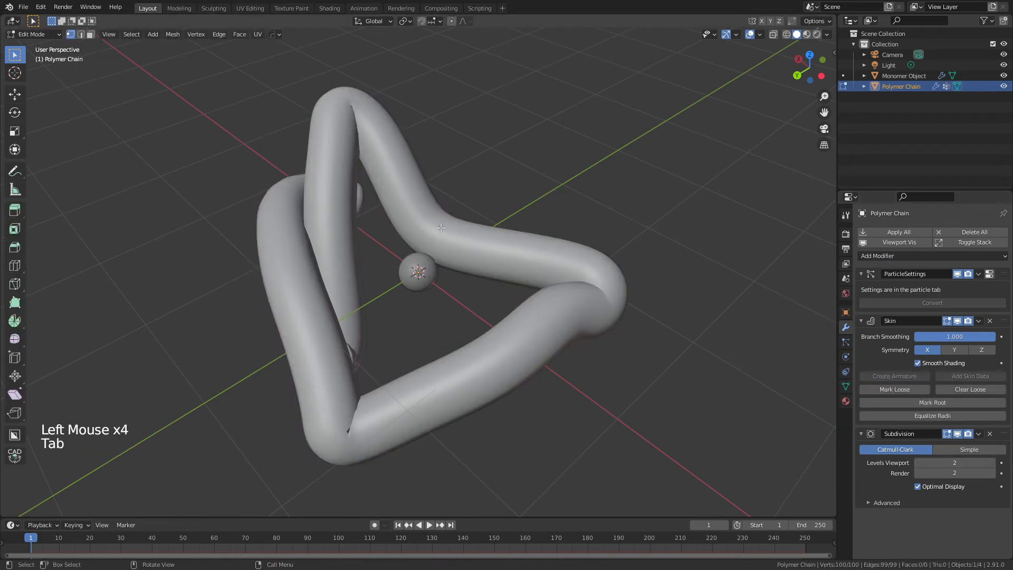
# - Switch the viewport to wireframe shading and show the sidebar
pyautogui.press('z')
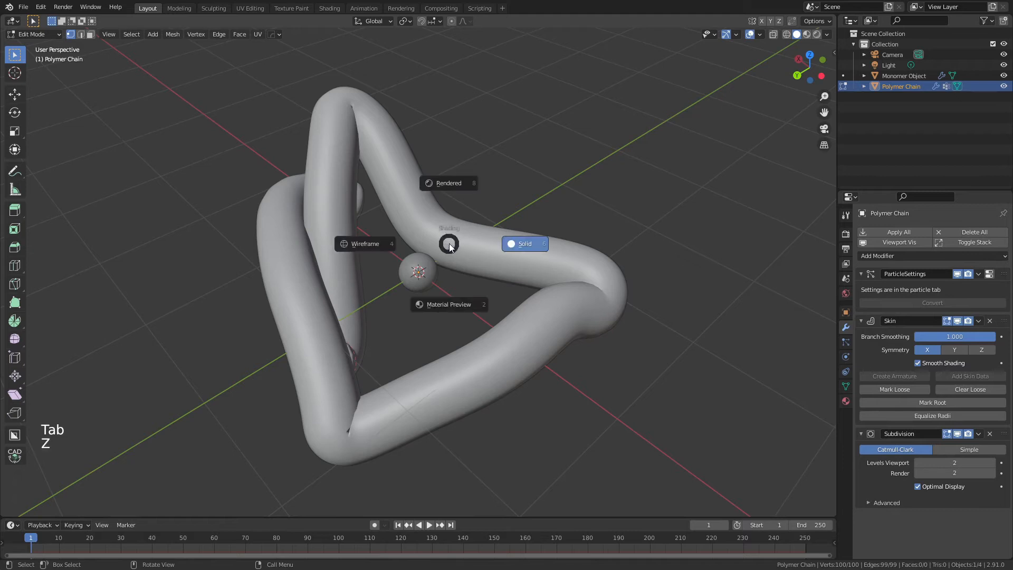
pyautogui.click(365, 244)
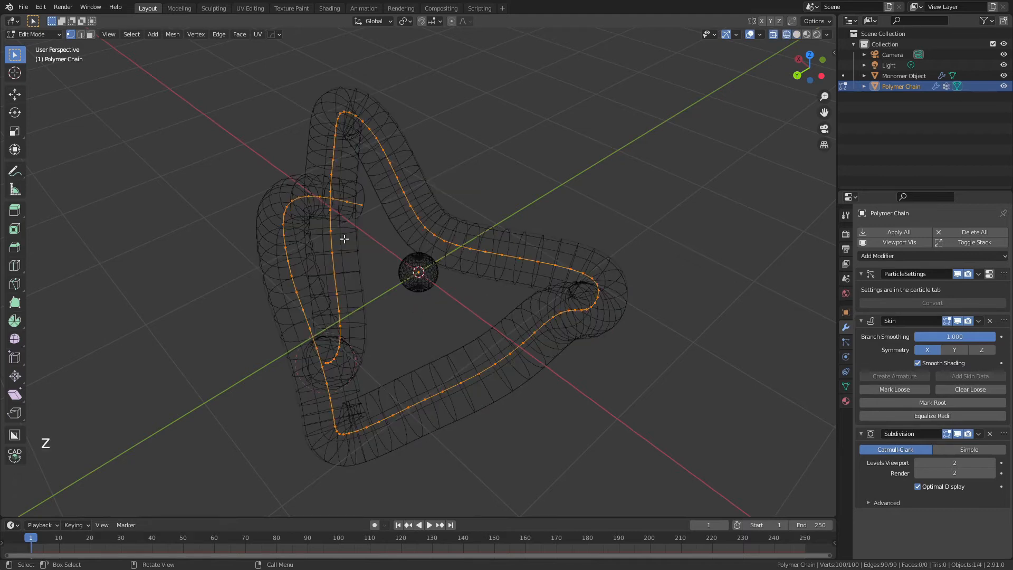
pyautogui.press('n')
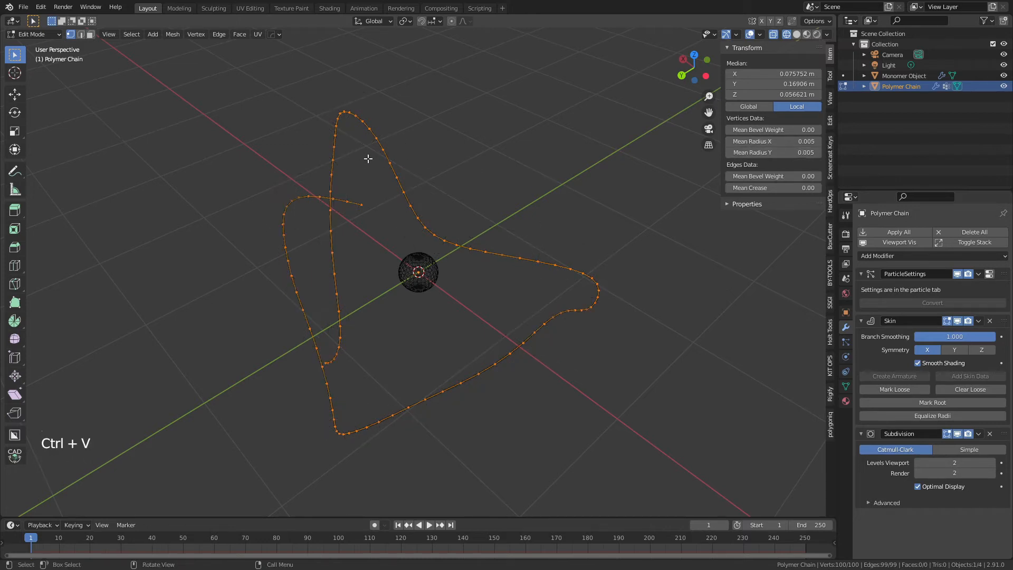
# - Enlarge the chain's skin radius in Edit Mode, then move the Monomer Object off the origin
pyautogui.press('Tab')
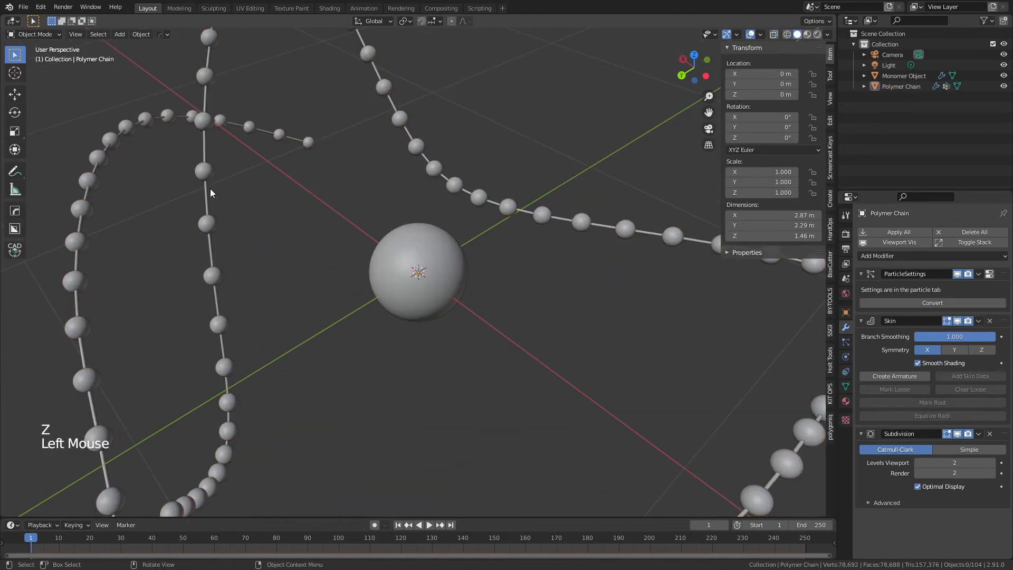
pyautogui.scroll(-3)
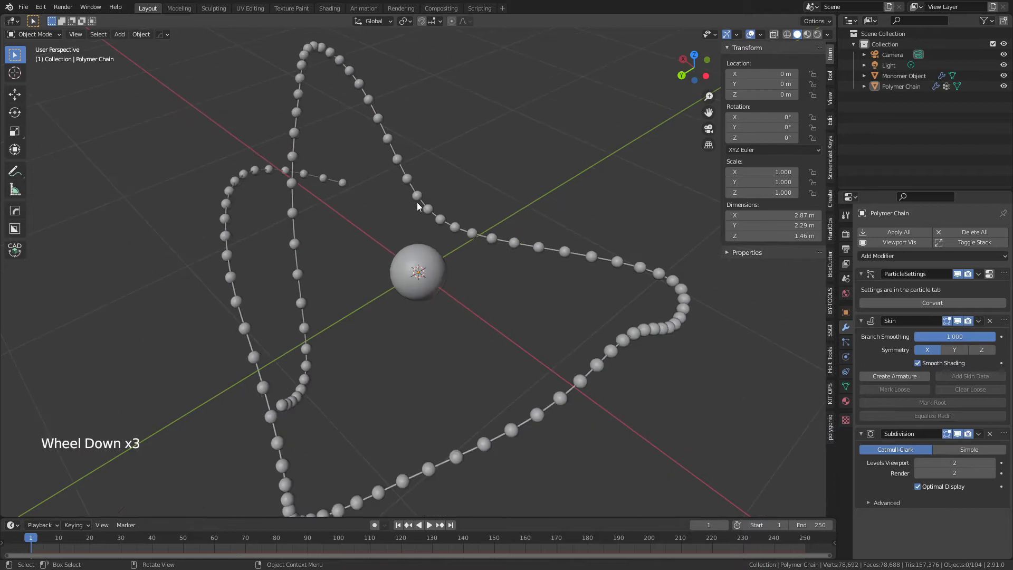
pyautogui.press('Tab')
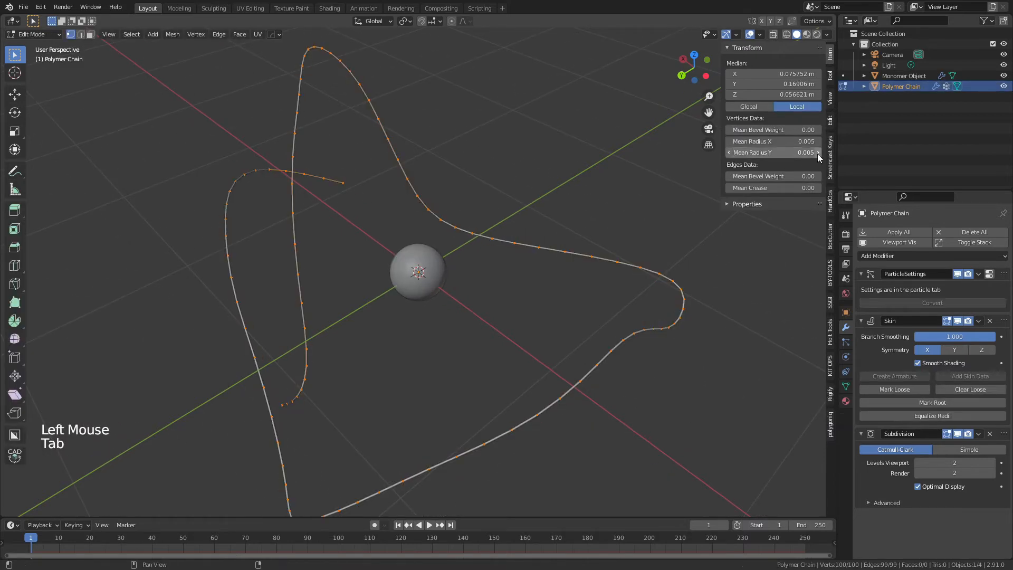
pyautogui.moveTo(773, 141); pyautogui.dragTo(795, 141)
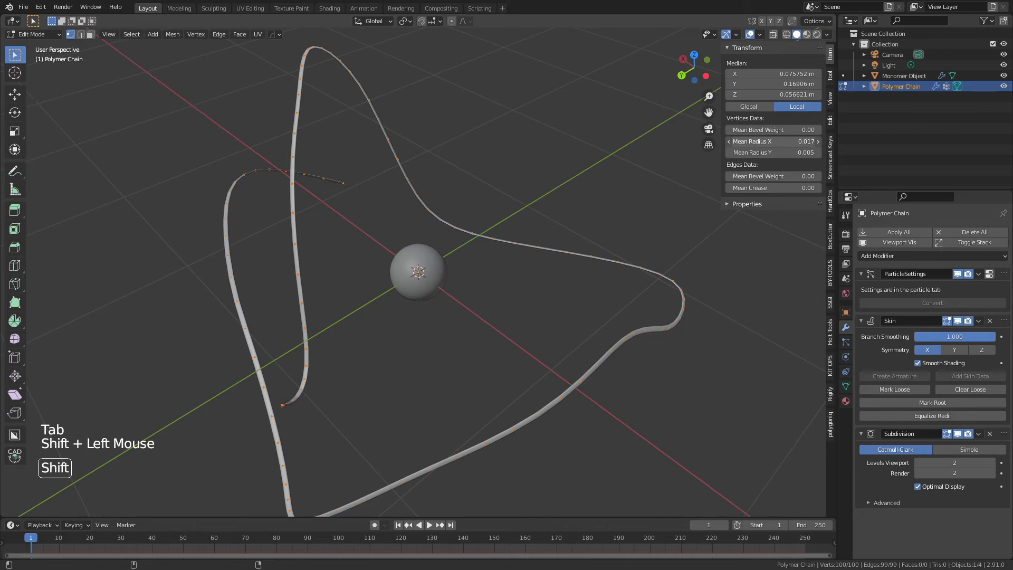
pyautogui.press('Tab')
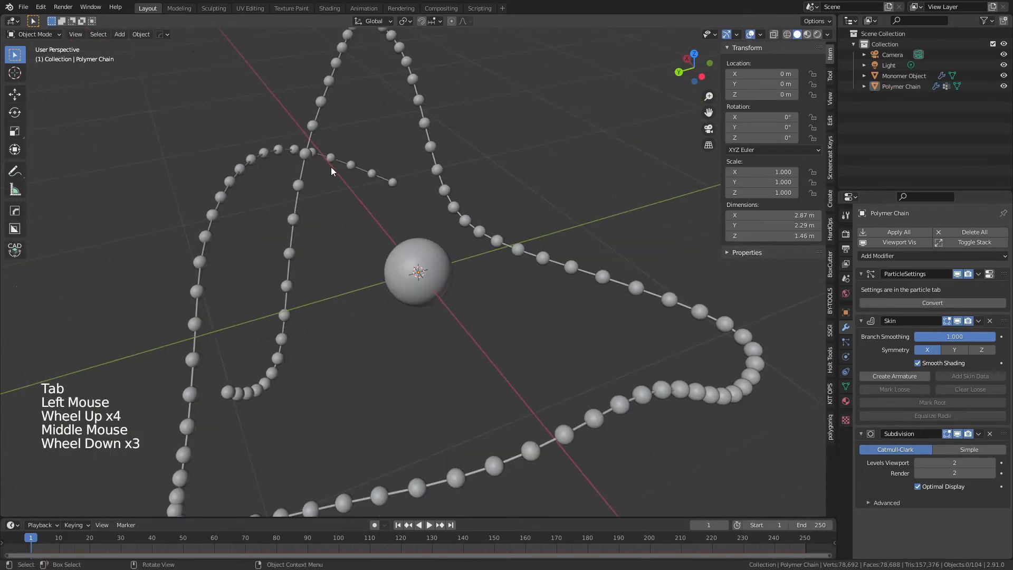
pyautogui.scroll(-3)
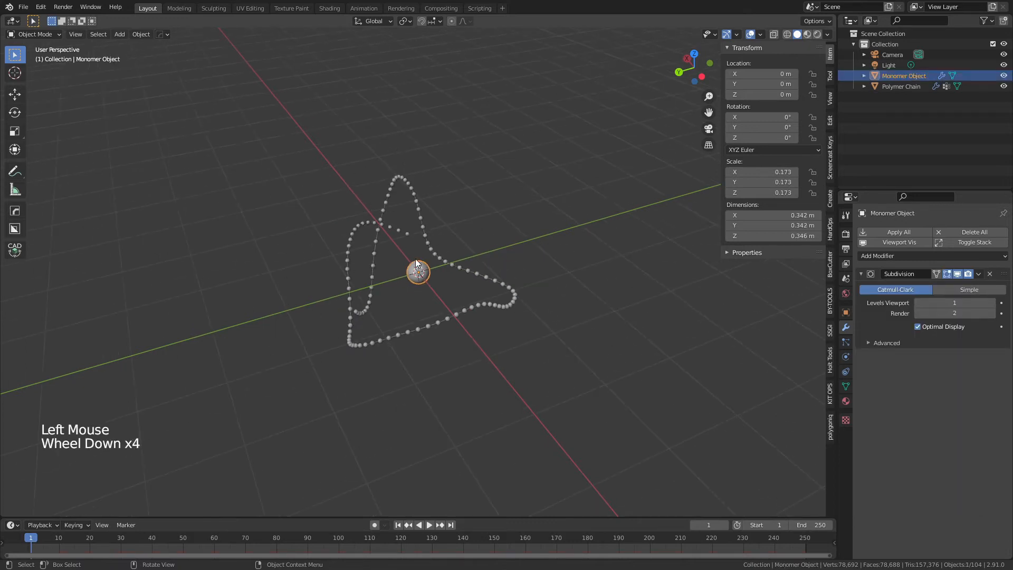
pyautogui.press('g')
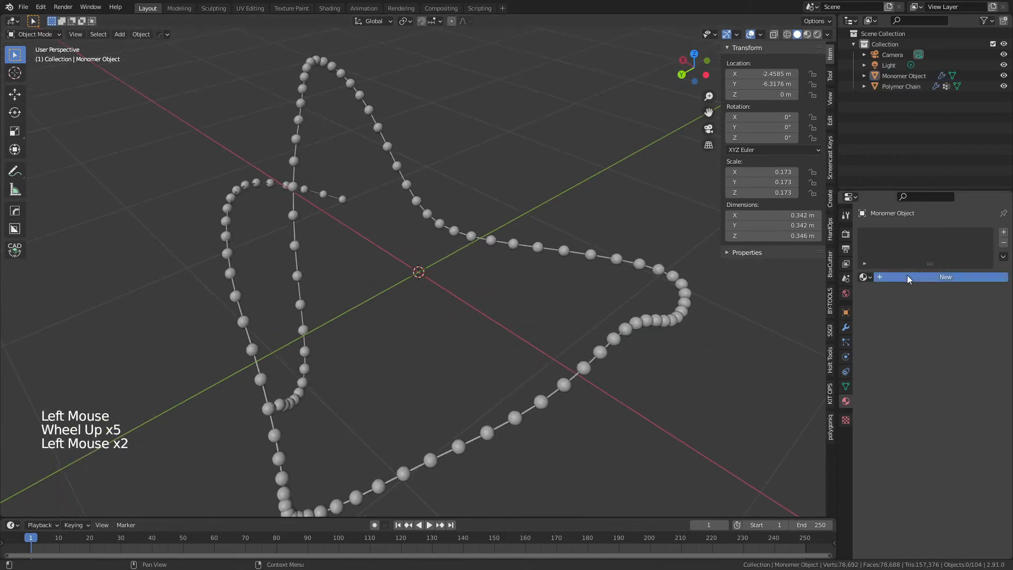
# - Give the monomer a new green material (Metallic 1, Roughness 0.25) and assign it to Polymer Chain
pyautogui.click(945, 277)
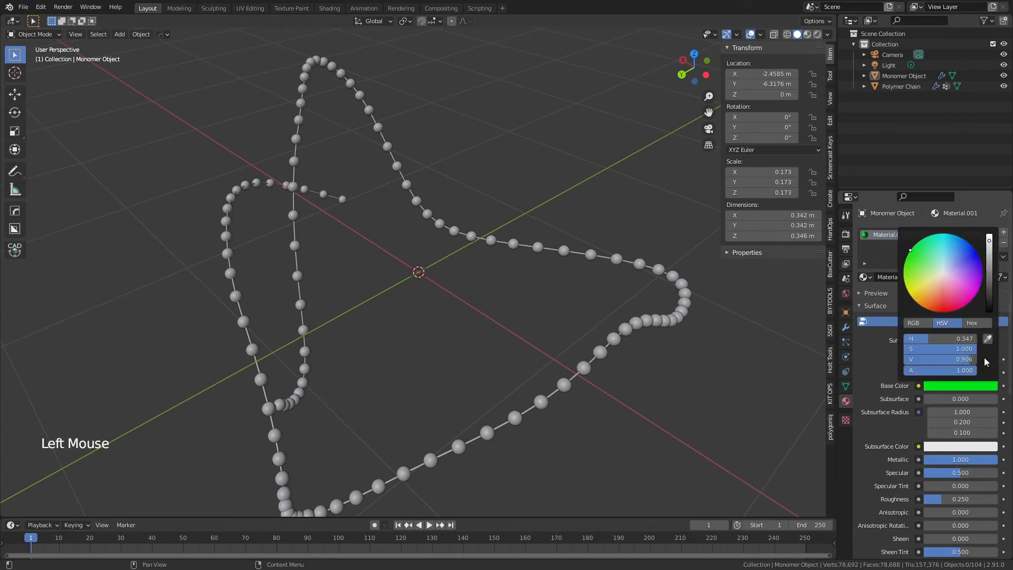
pyautogui.click(421, 346)
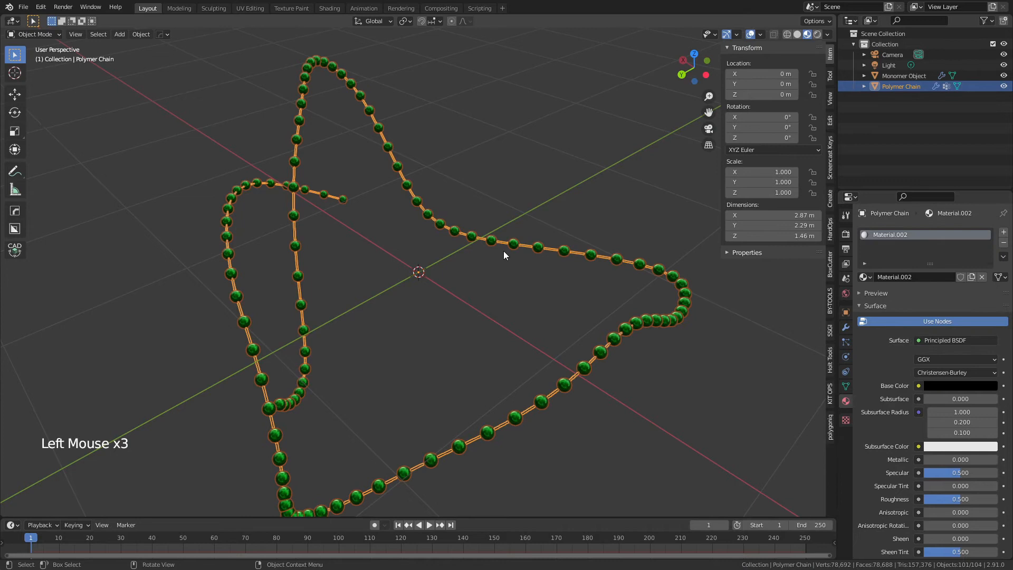
pyautogui.moveTo(504, 258); pyautogui.dragTo(418, 272)
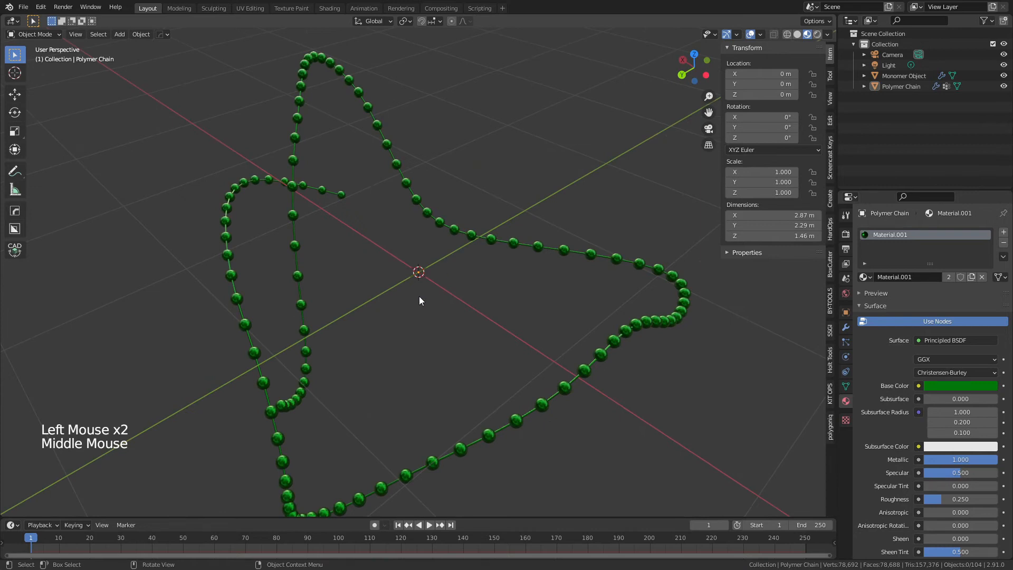
pyautogui.scroll(-3)
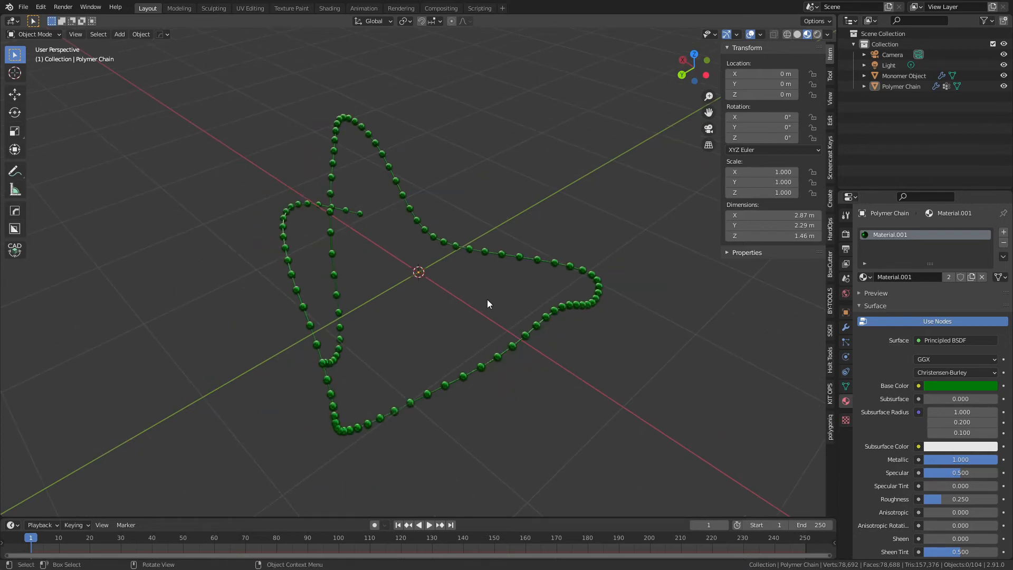
pyautogui.moveTo(709, 183)
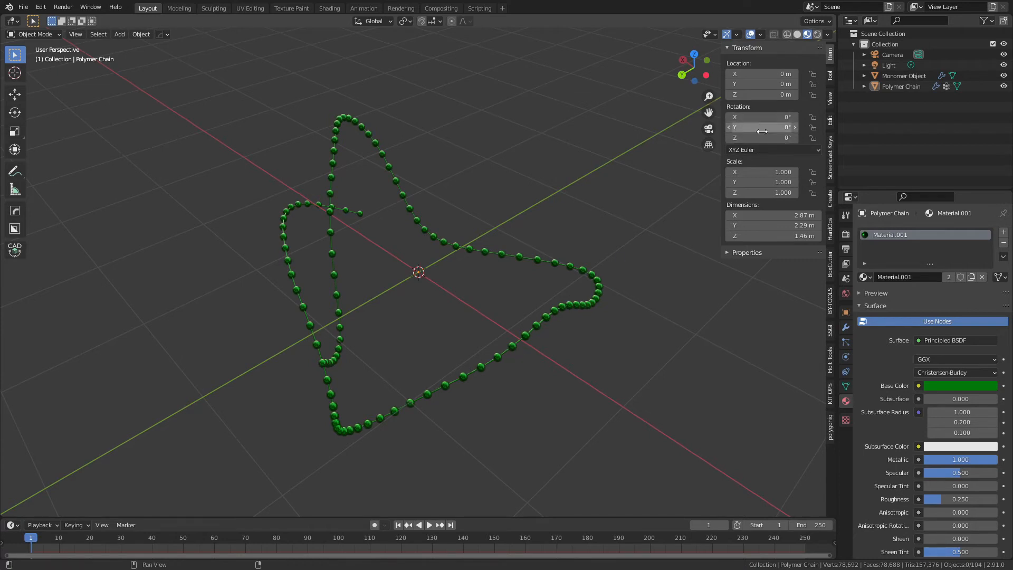
pyautogui.moveTo(431, 271)
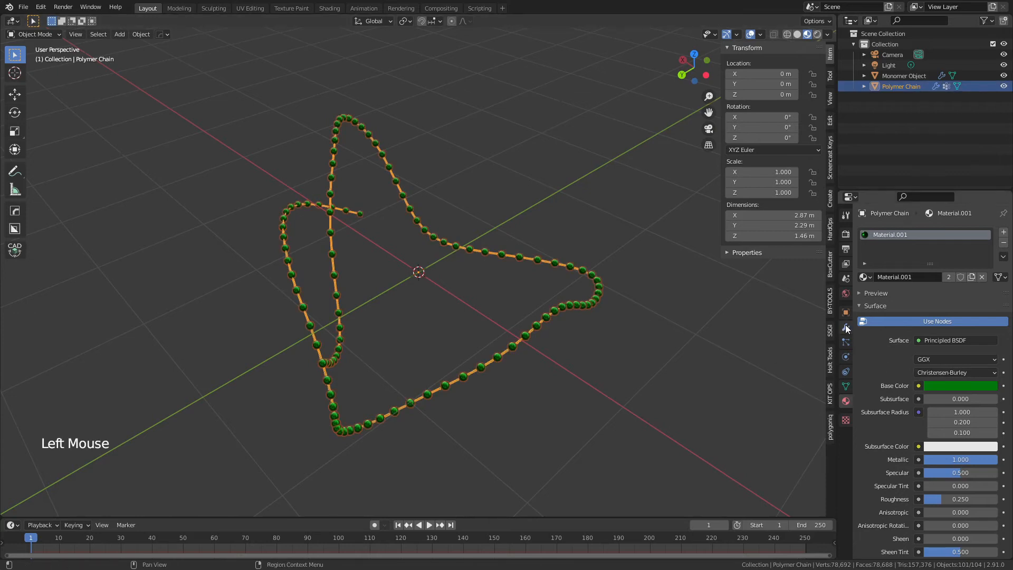
# - Add a Simple Deform modifier to Polymer Chain with a -10.2° twist angle
pyautogui.click(846, 328)
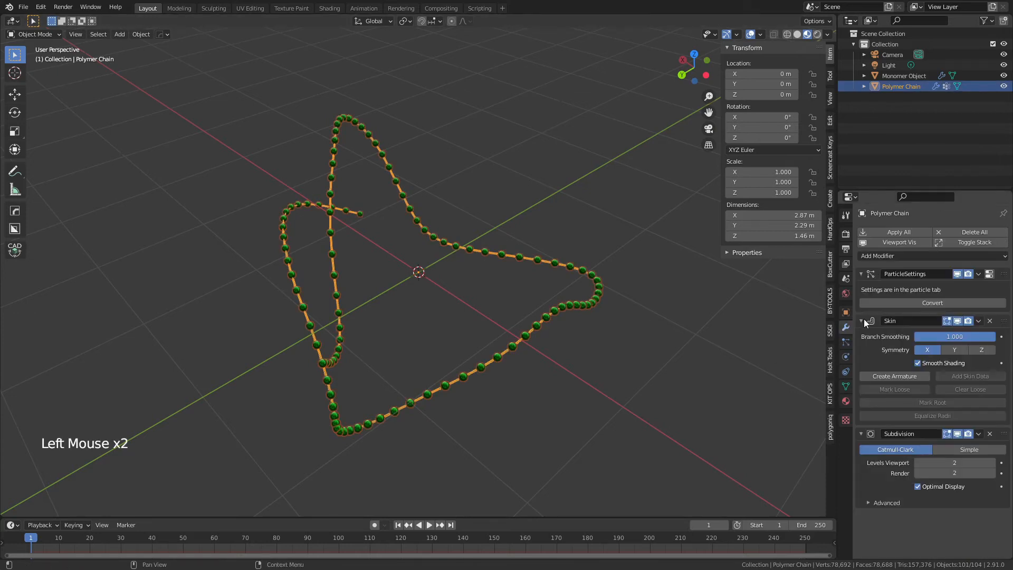
pyautogui.click(861, 321)
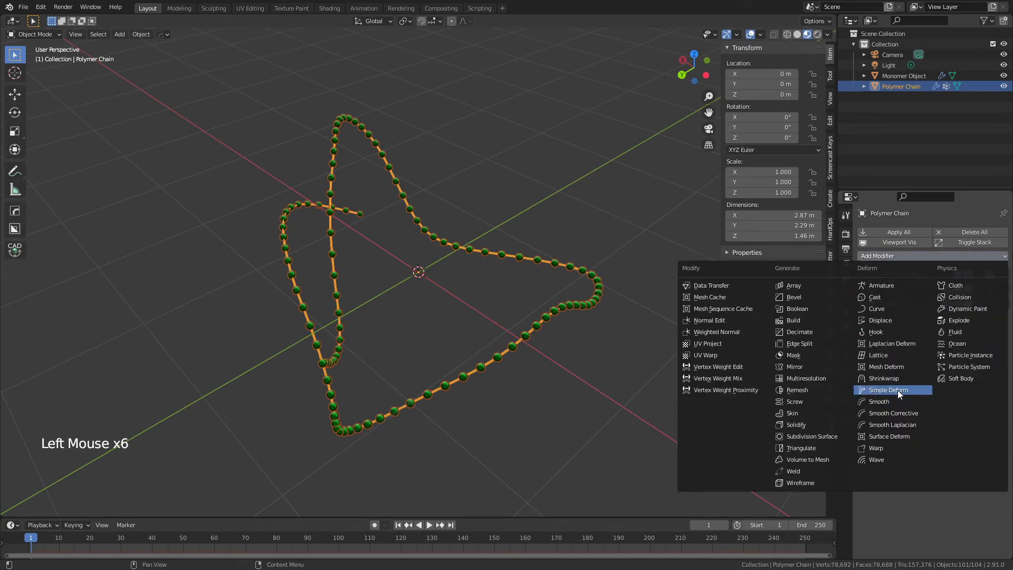
pyautogui.click(889, 390)
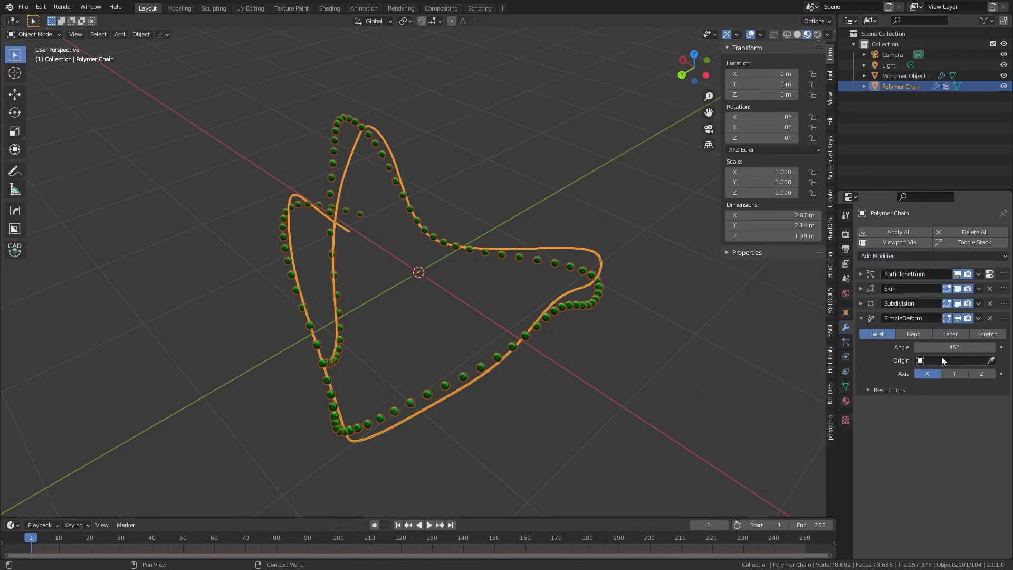
pyautogui.moveTo(957, 360)
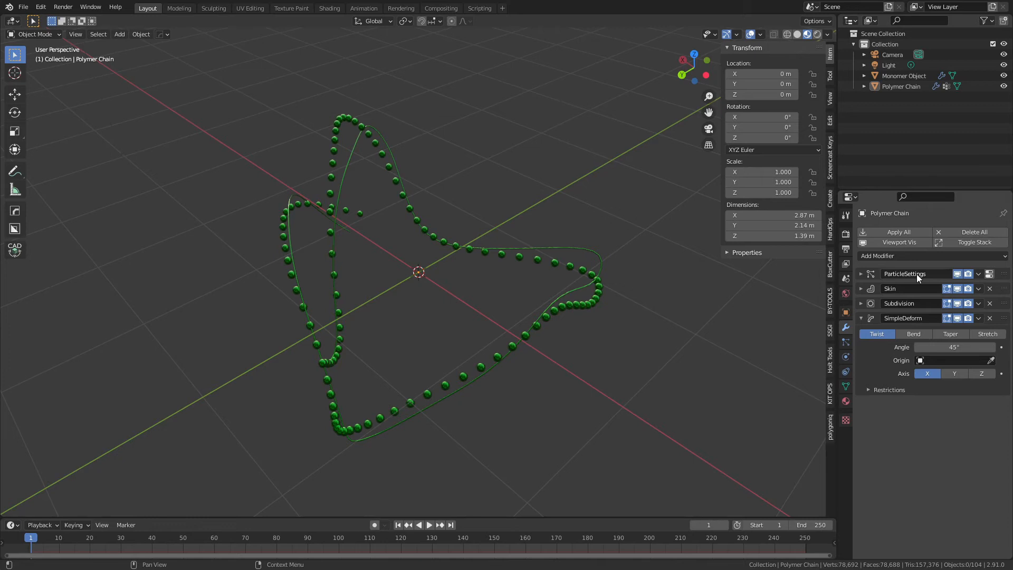
pyautogui.moveTo(890, 345)
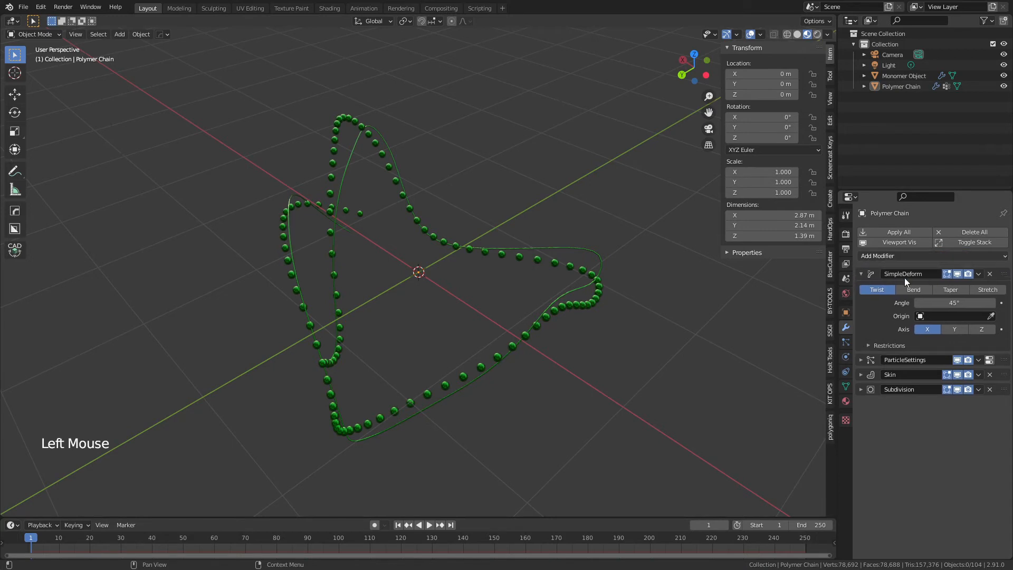
pyautogui.moveTo(955, 303); pyautogui.dragTo(970, 302)
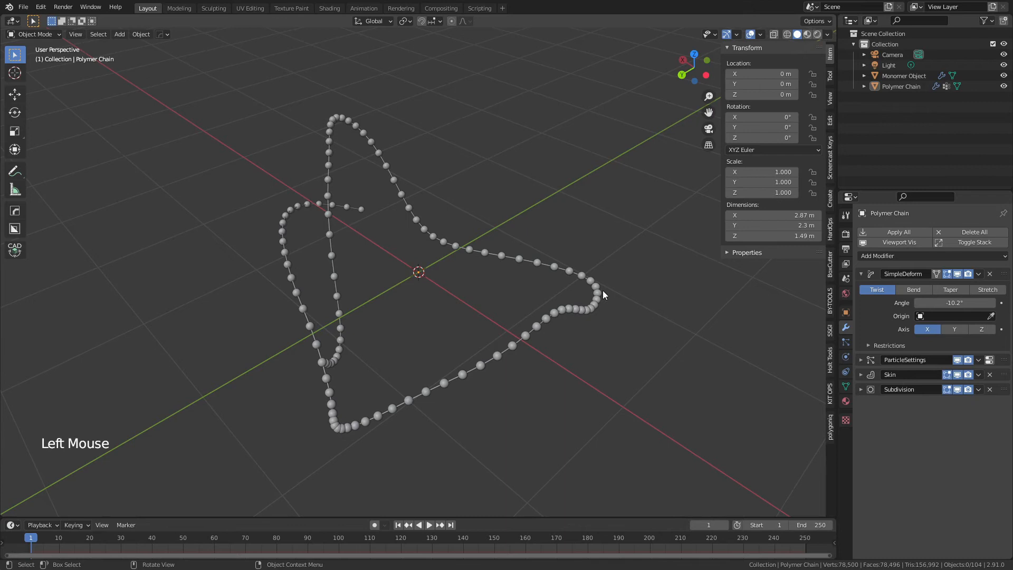
pyautogui.press('shift+a')
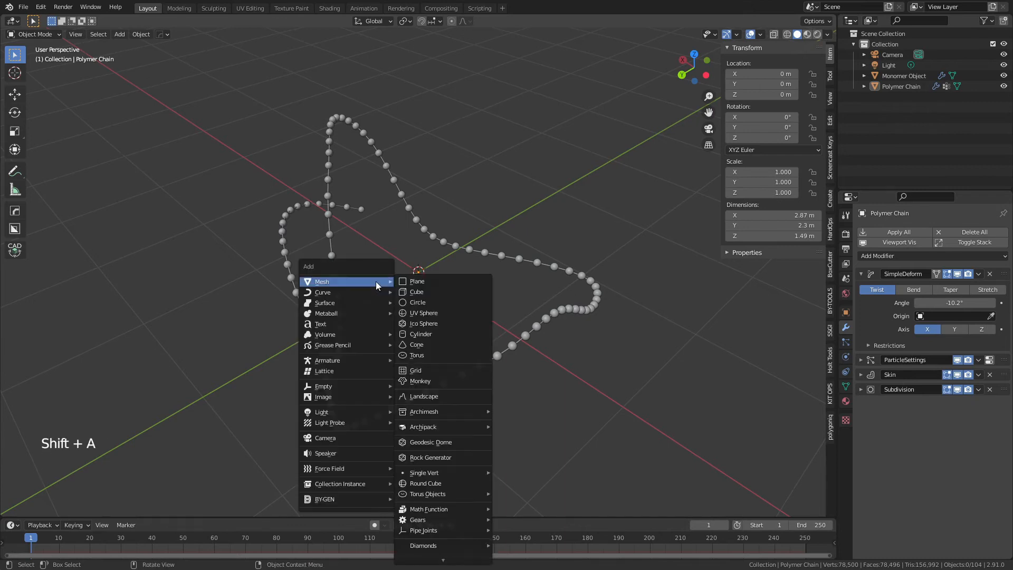
pyautogui.moveTo(323, 386)
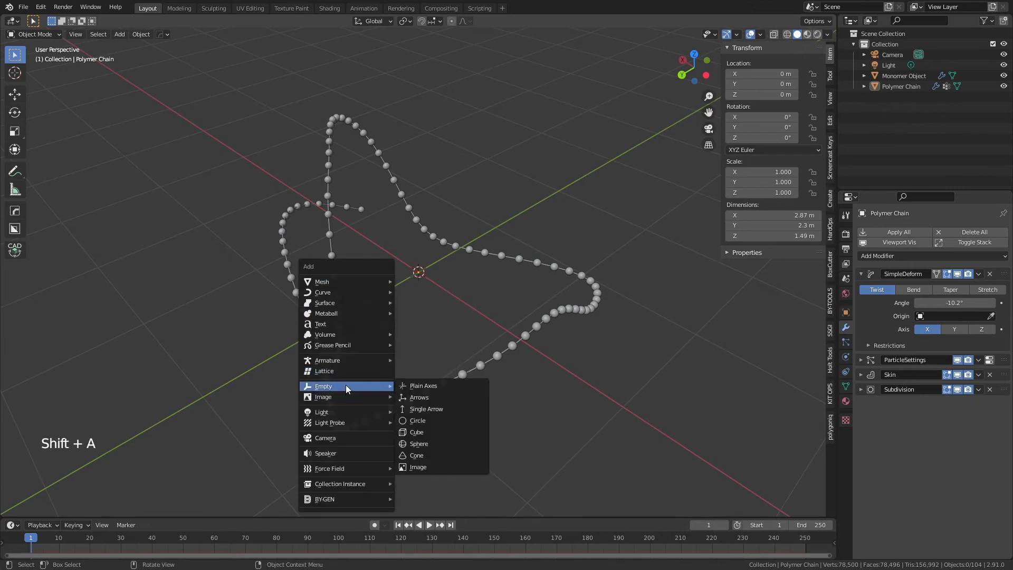
# - Add a sphere Empty at the origin and make it the chain's Simple Deform origin
pyautogui.click(418, 443)
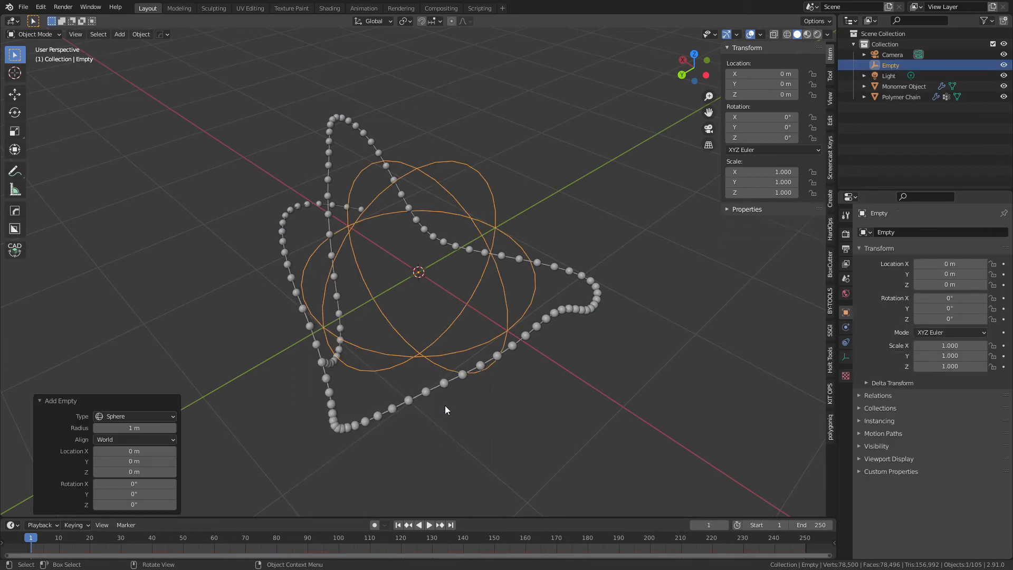
pyautogui.click(901, 96)
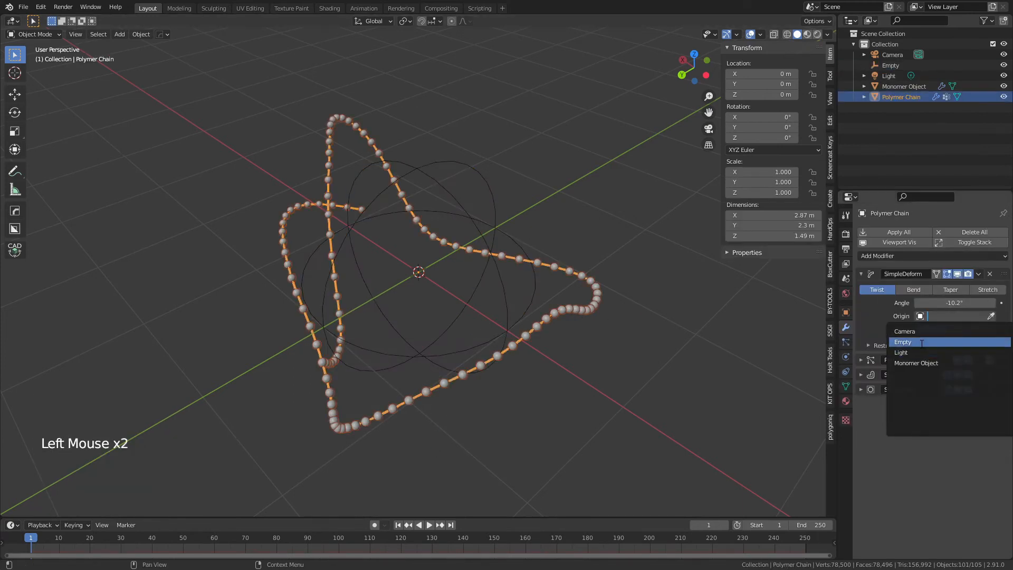
pyautogui.click(904, 342)
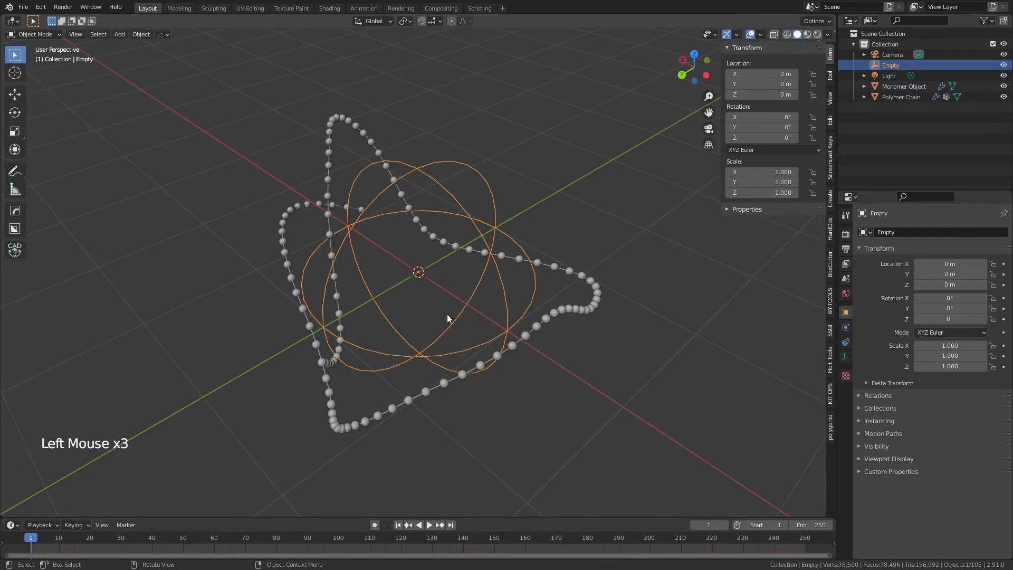
pyautogui.press('r')
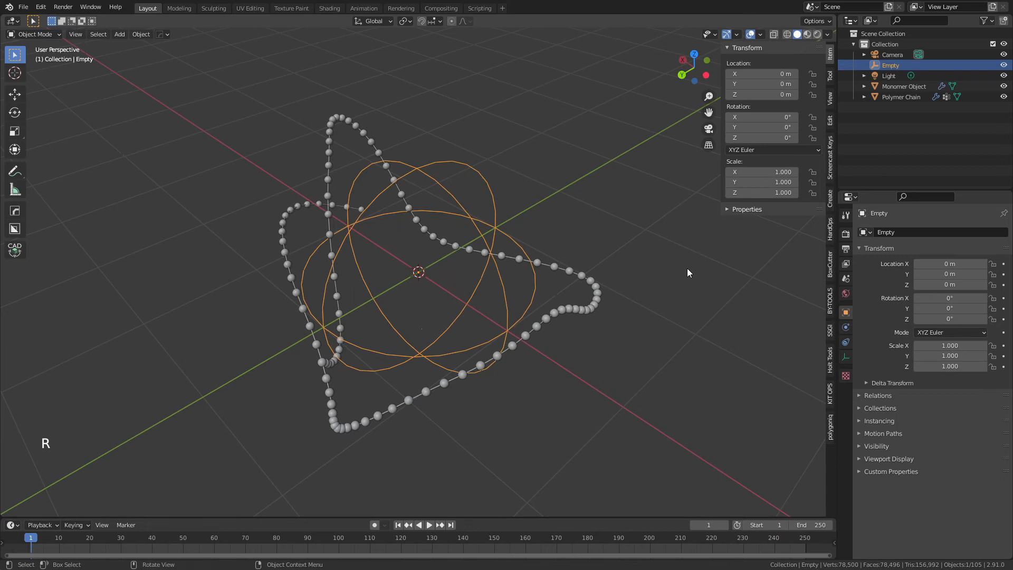
pyautogui.click(901, 96)
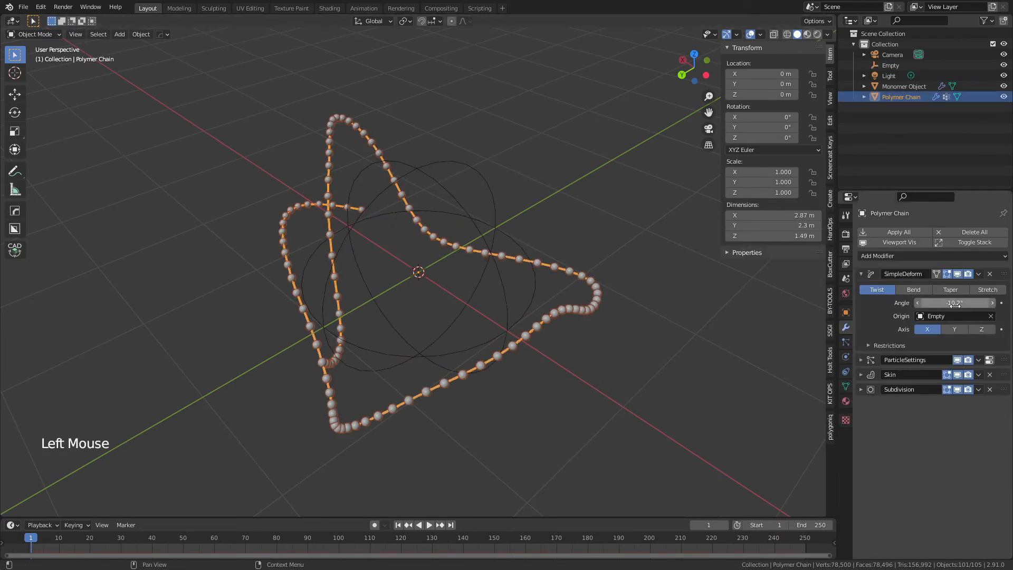
# - Set the twist angle to 45° and add a driver to the Empty's Z rotation
pyautogui.moveTo(951, 302); pyautogui.dragTo(970, 303)
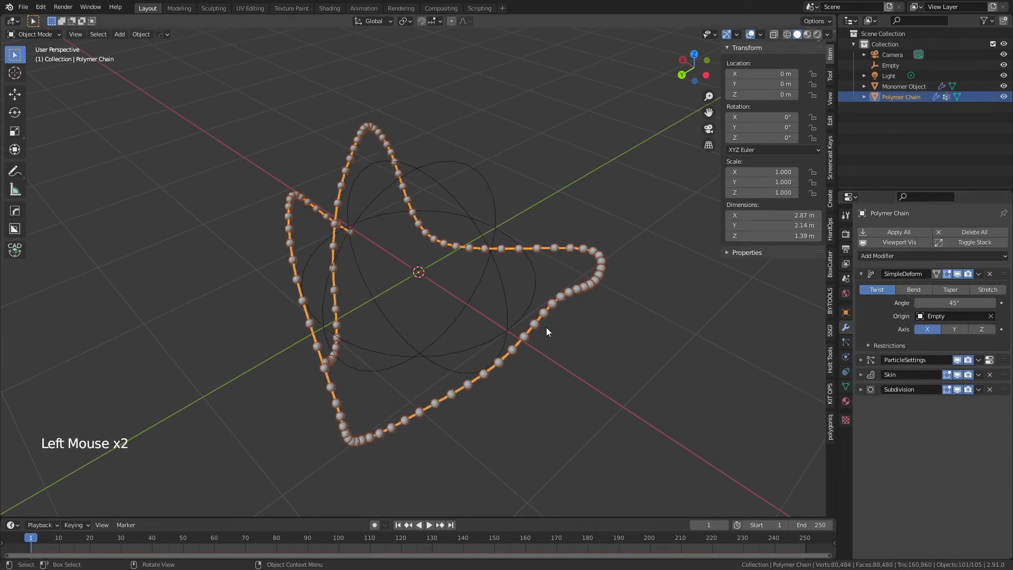
pyautogui.click(890, 64)
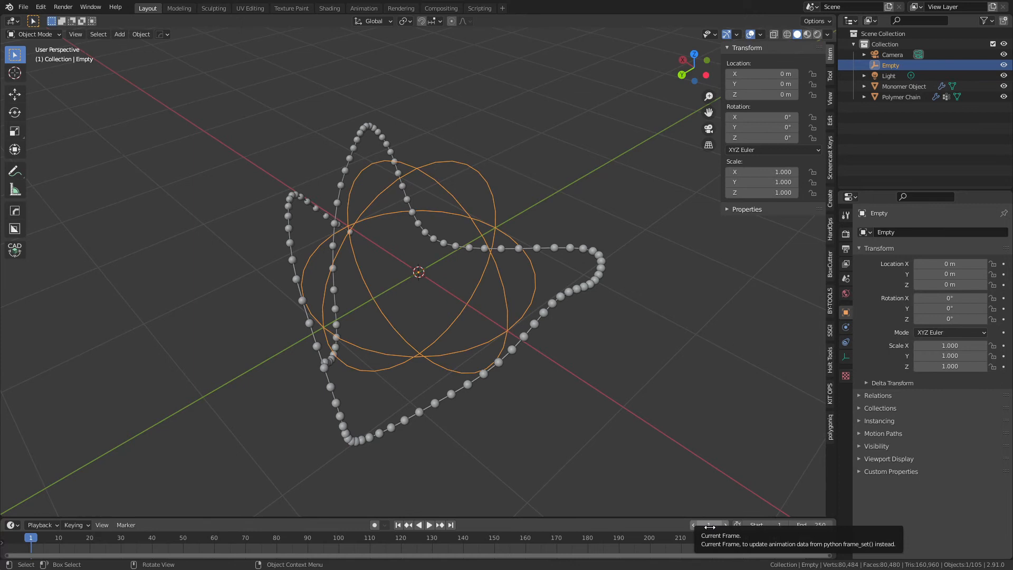
pyautogui.rightClick(708, 524)
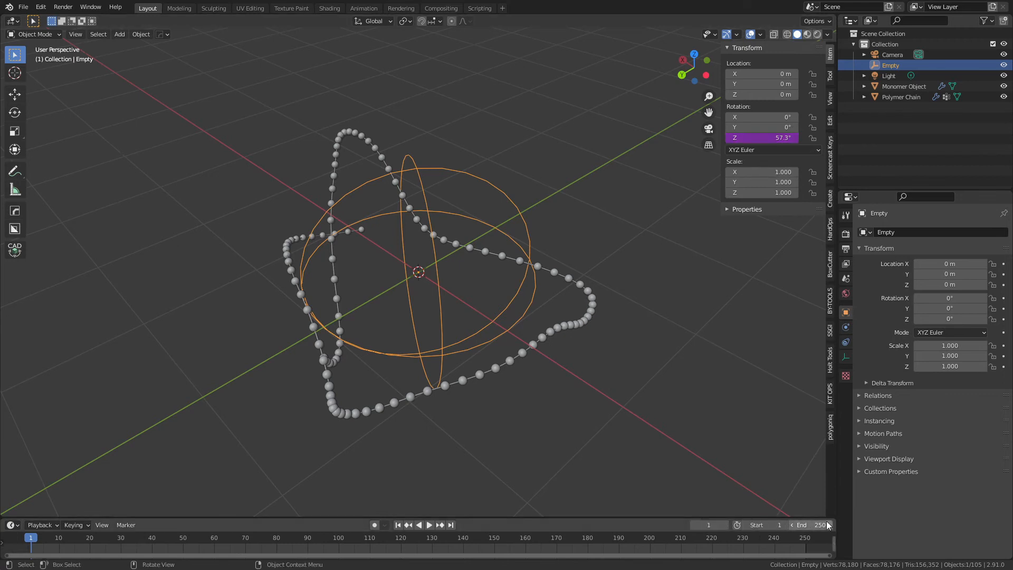
# - Turn the Empty's Z rotation driver into a scripted 360*sin(frame_current...) expression
pyautogui.rightClick(763, 137)
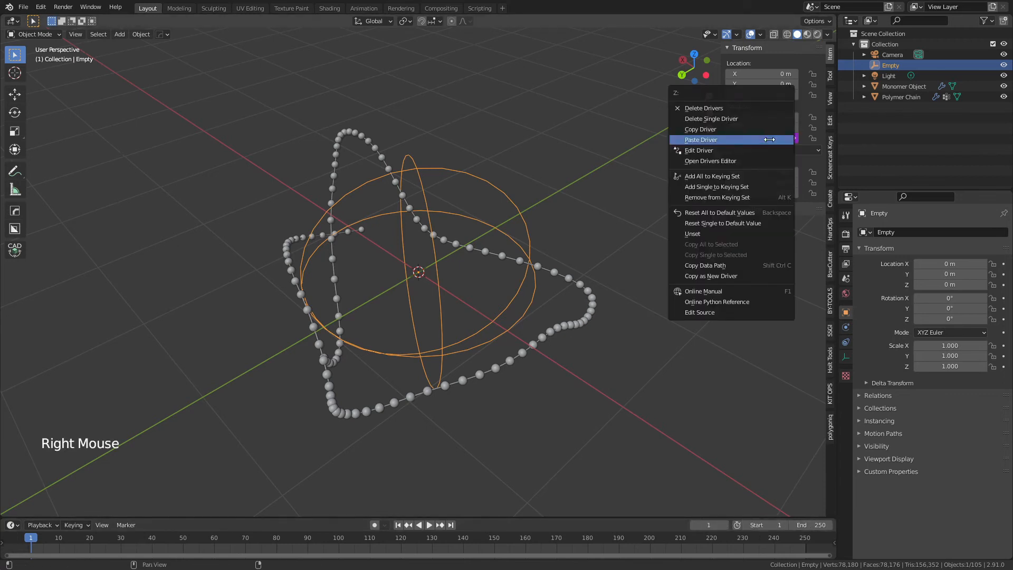
pyautogui.click(699, 150)
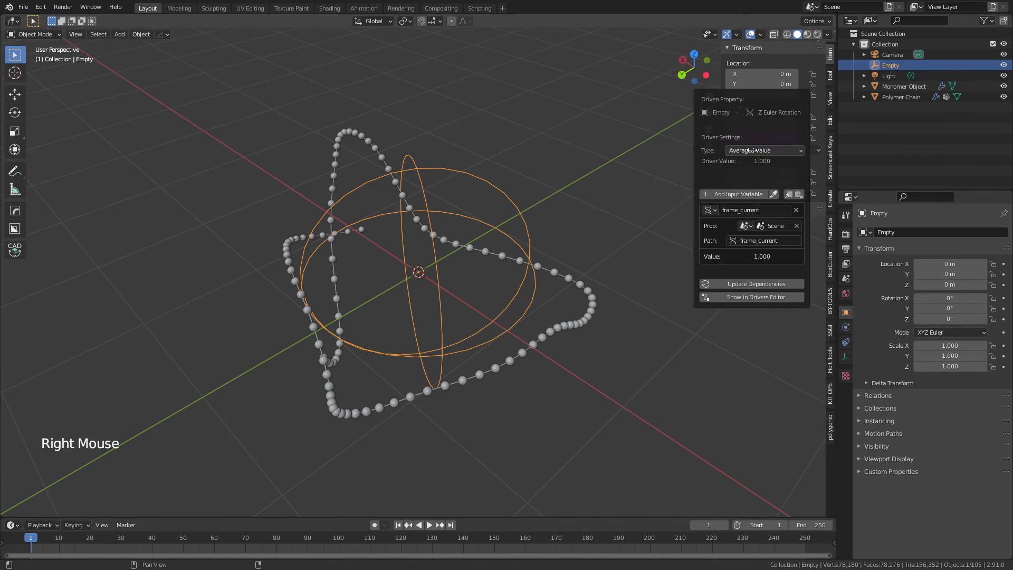
pyautogui.click(763, 150)
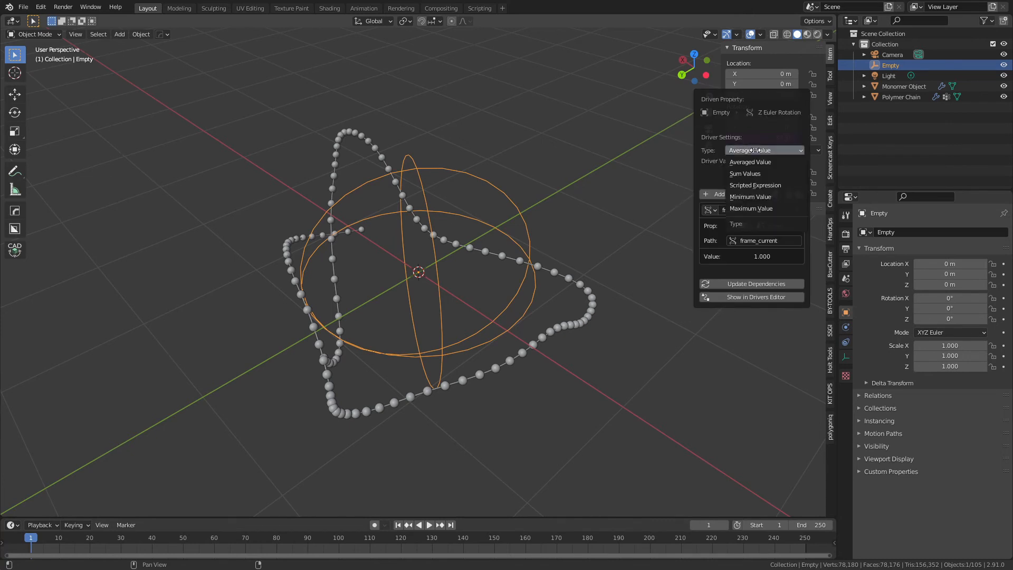
pyautogui.click(755, 185)
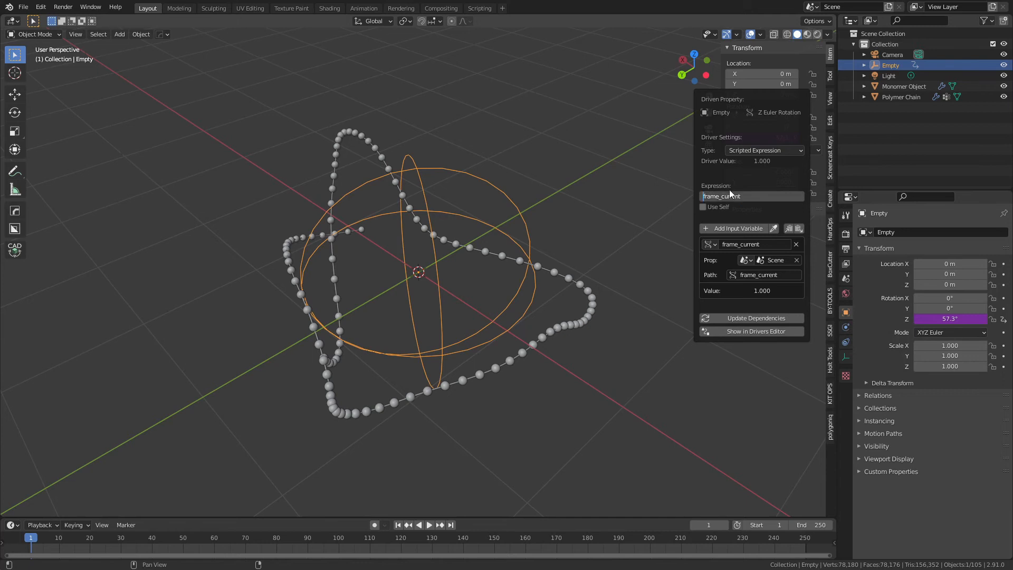
pyautogui.moveTo(732, 194)
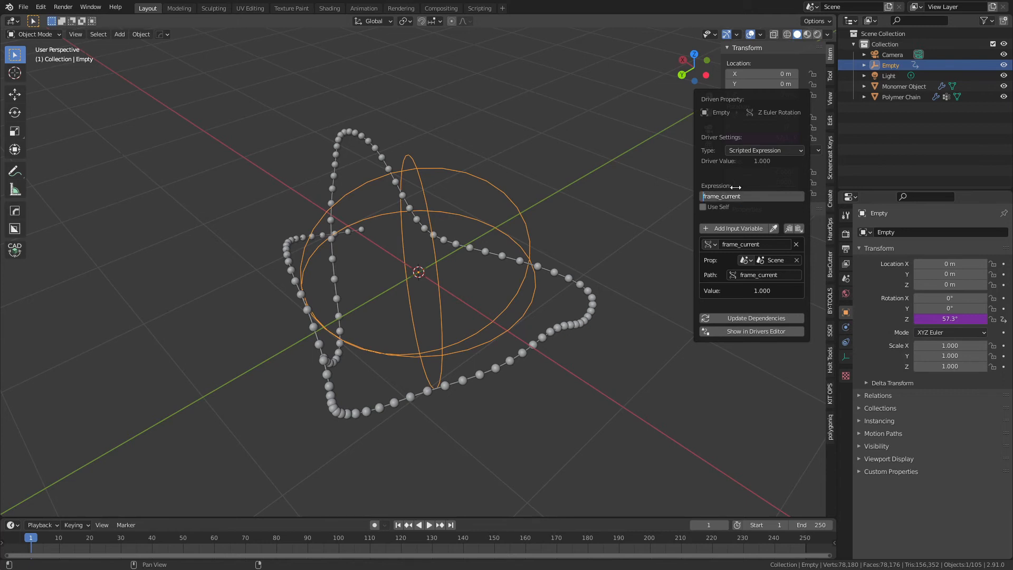
pyautogui.write('360* sin(')
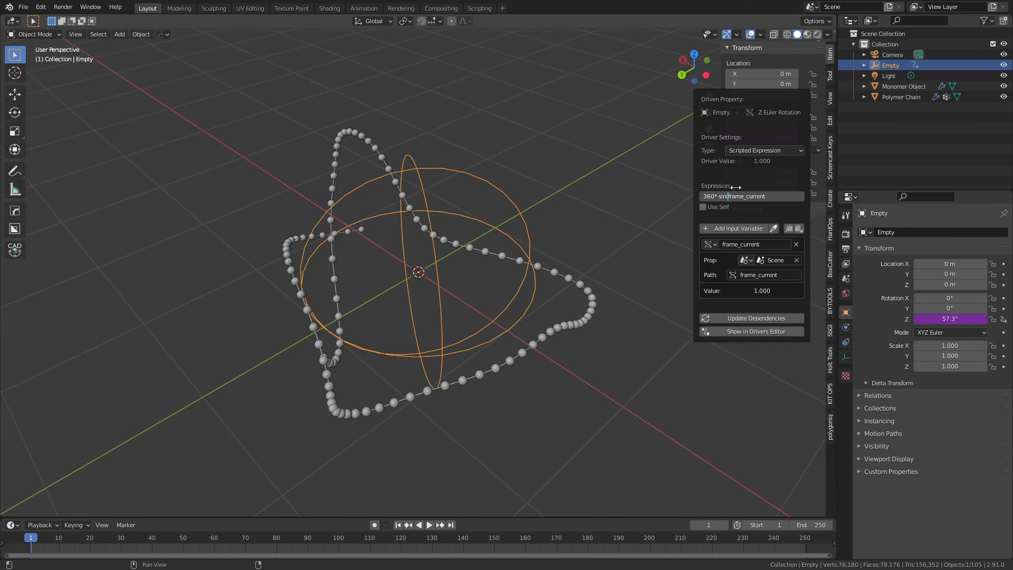
pyautogui.click(752, 196)
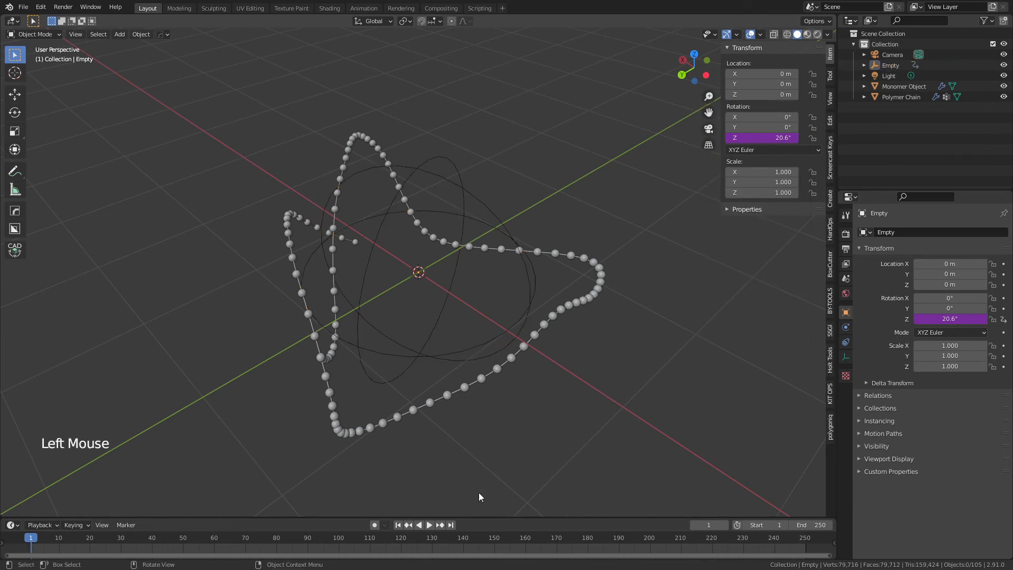
# - Test playback and copy the Z rotation driver onto the Empty's X and Y rotations
pyautogui.click(430, 524)
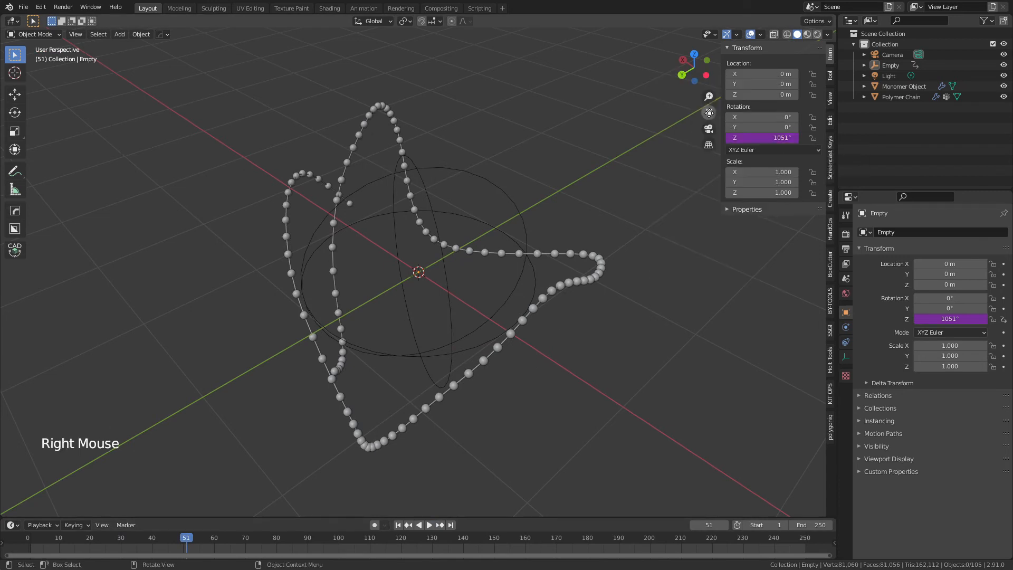
pyautogui.rightClick(762, 127)
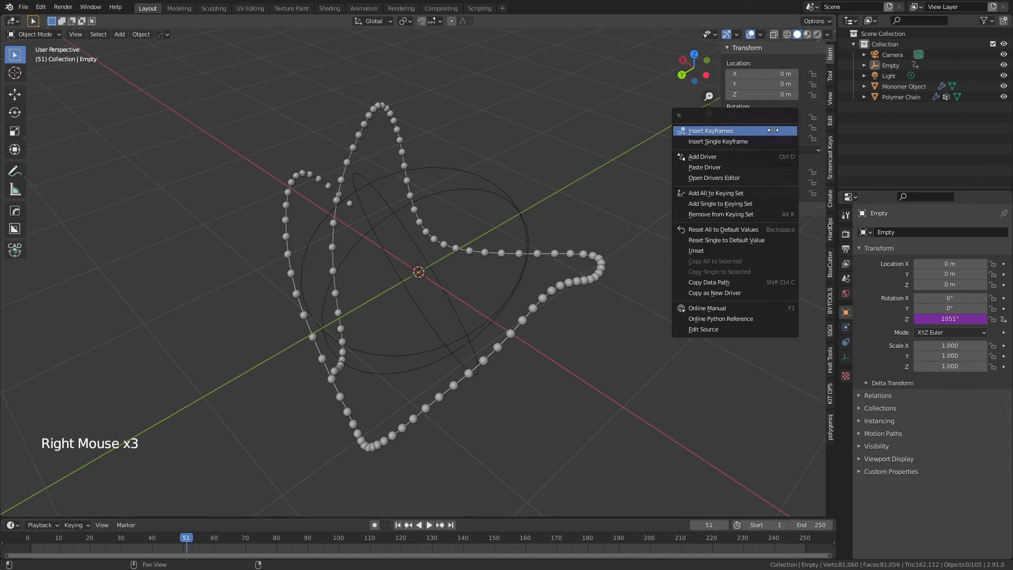
pyautogui.click(710, 130)
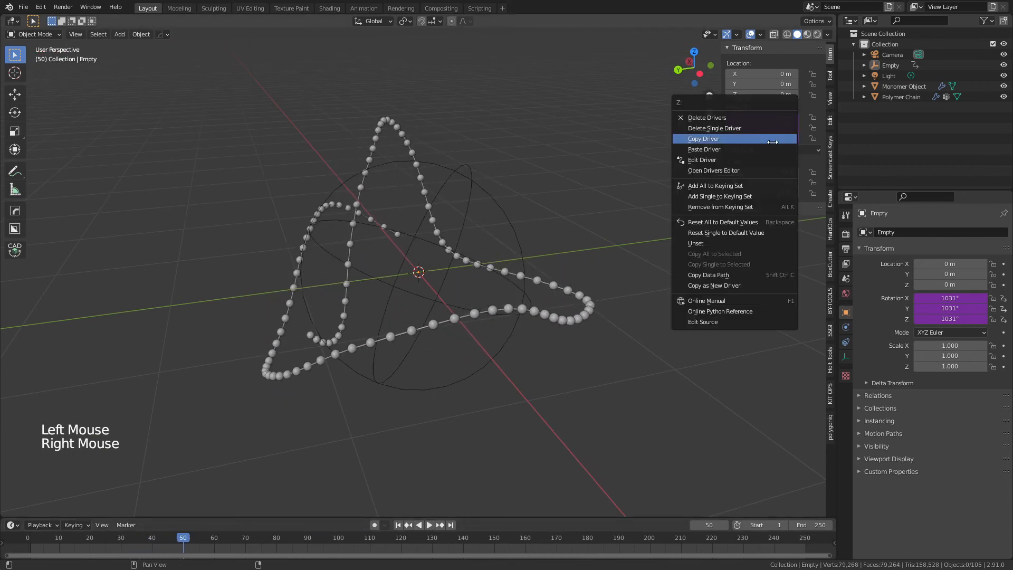
pyautogui.click(702, 159)
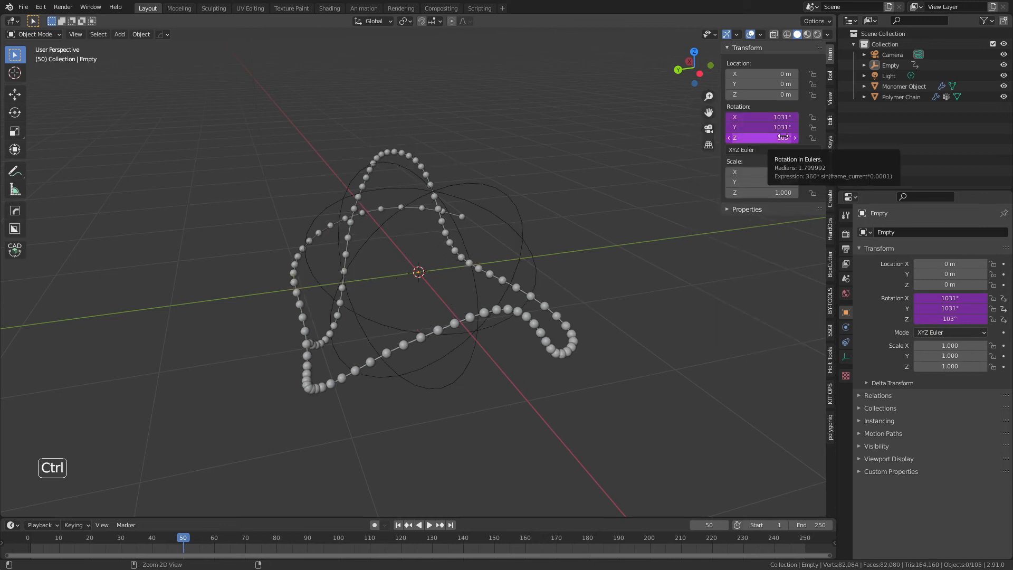
pyautogui.rightClick(761, 117)
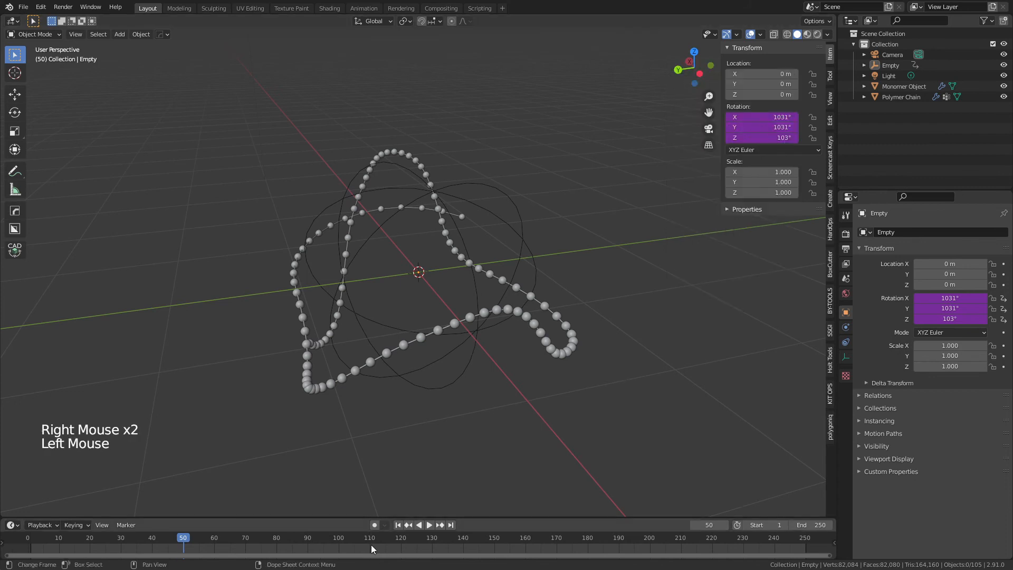
pyautogui.click(429, 525)
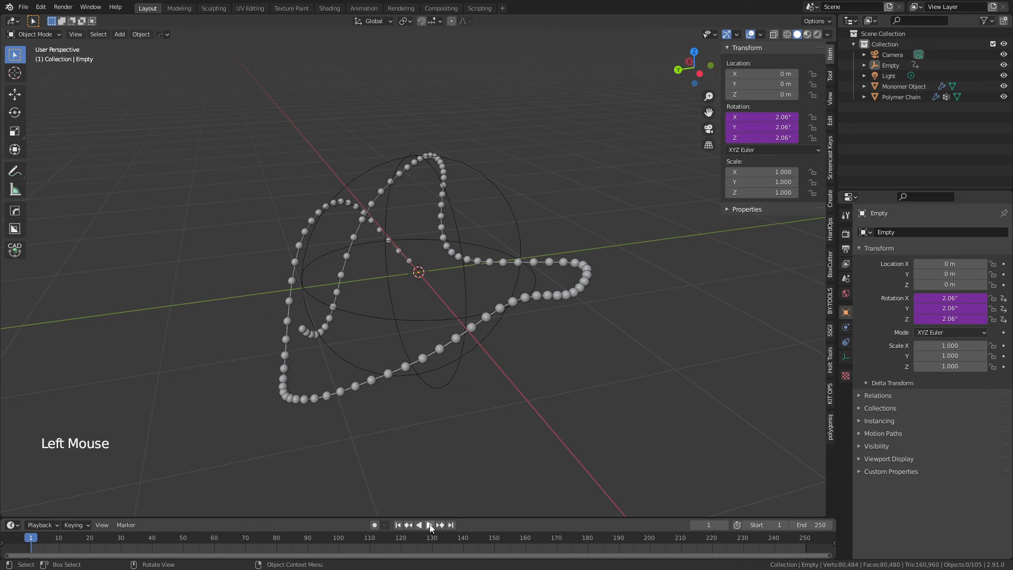
# - Make two scaled, differently rotated duplicates of Polymer Chain and preview the animation
pyautogui.click(430, 524)
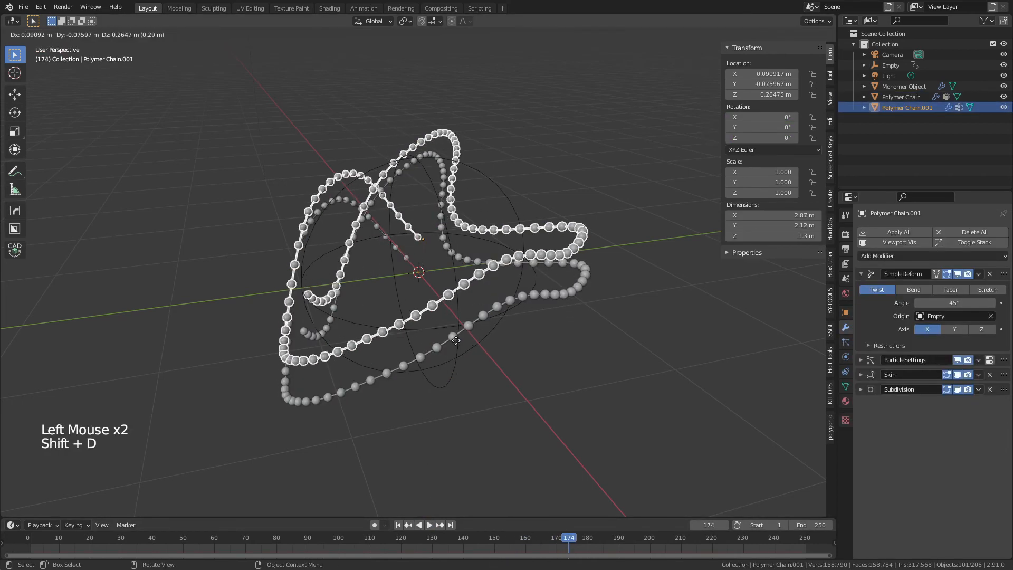
pyautogui.press('r')
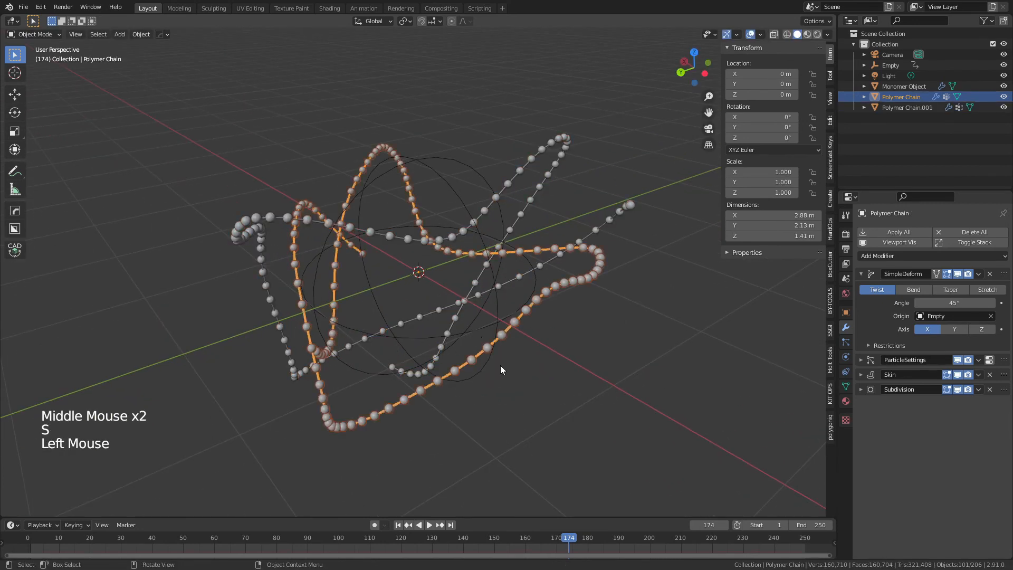
pyautogui.press('shift+d')
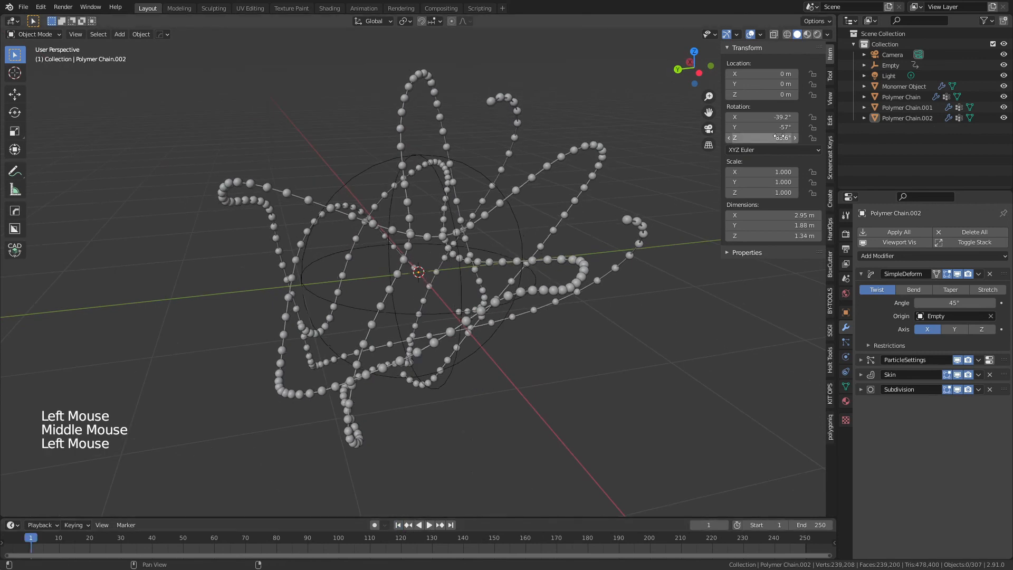
pyautogui.click(428, 524)
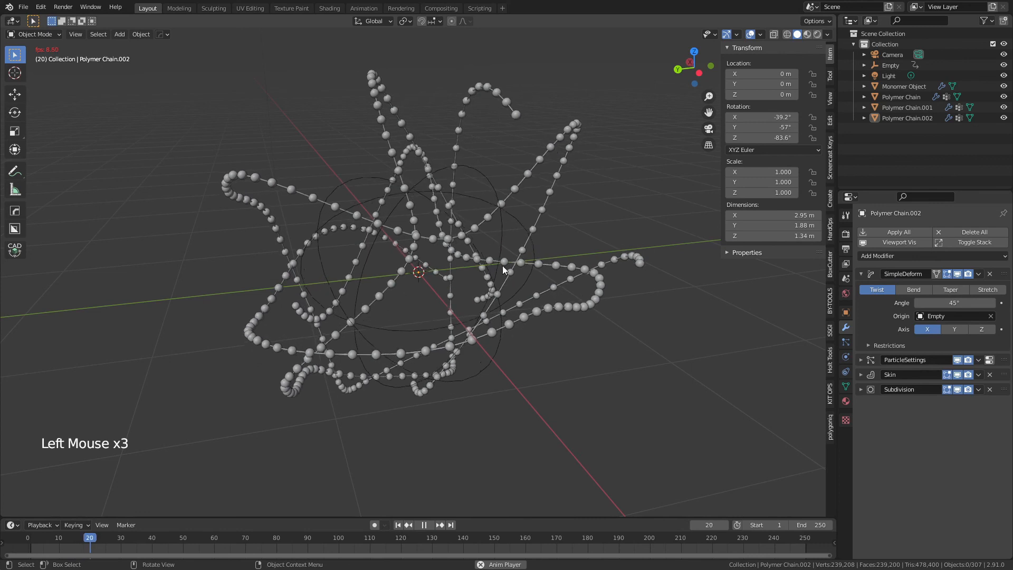
# - Rotate Polymer Chain.001 to -49.4°, 3.48°, -112°, scale it to 1.145, and use Material Preview
pyautogui.scroll(-3)
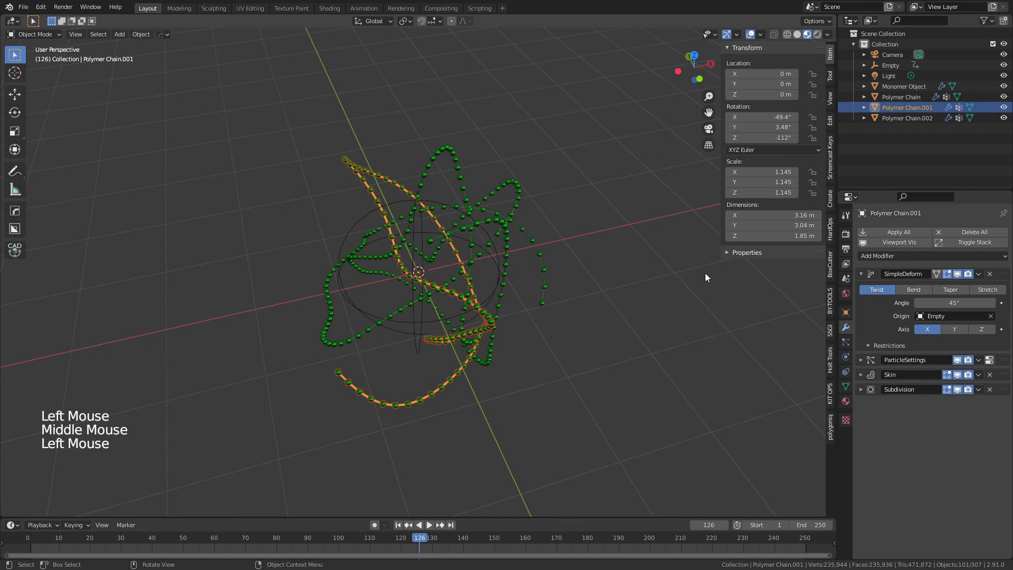
# - Make the chain material dark blue with Metallic 1.0, then deselect, orbit and play
pyautogui.click(903, 86)
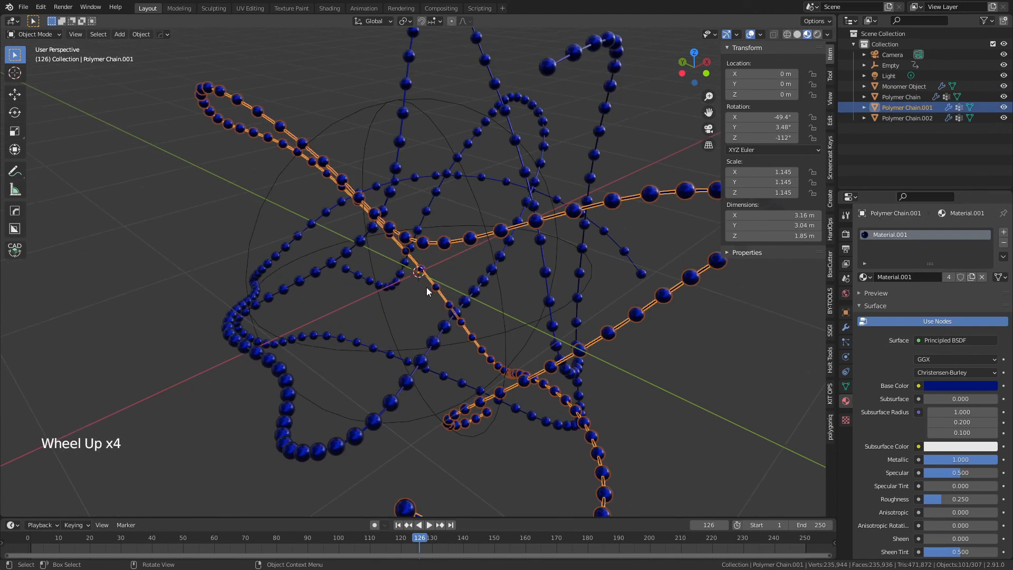
pyautogui.scroll(3)
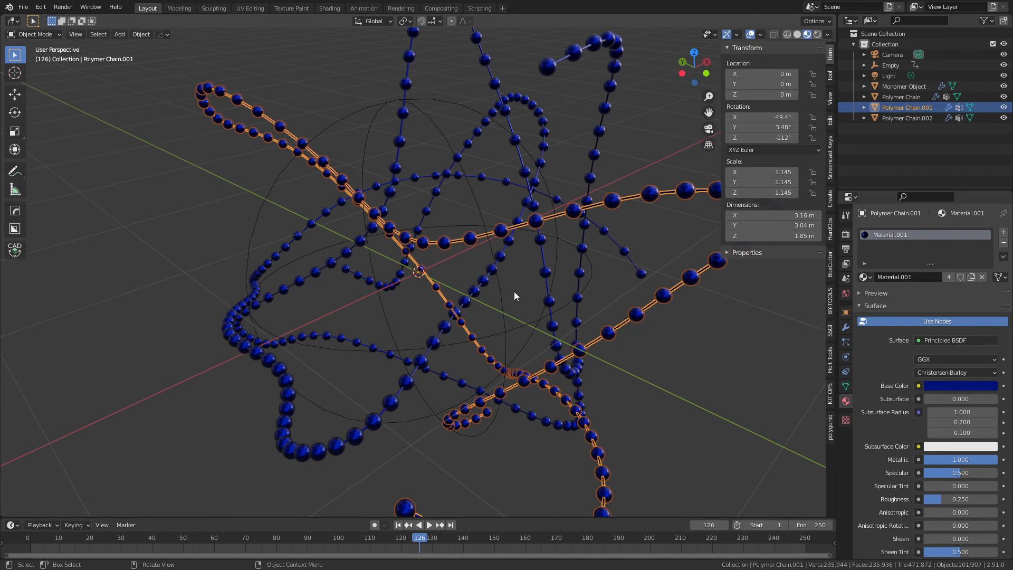
pyautogui.scroll(-3)
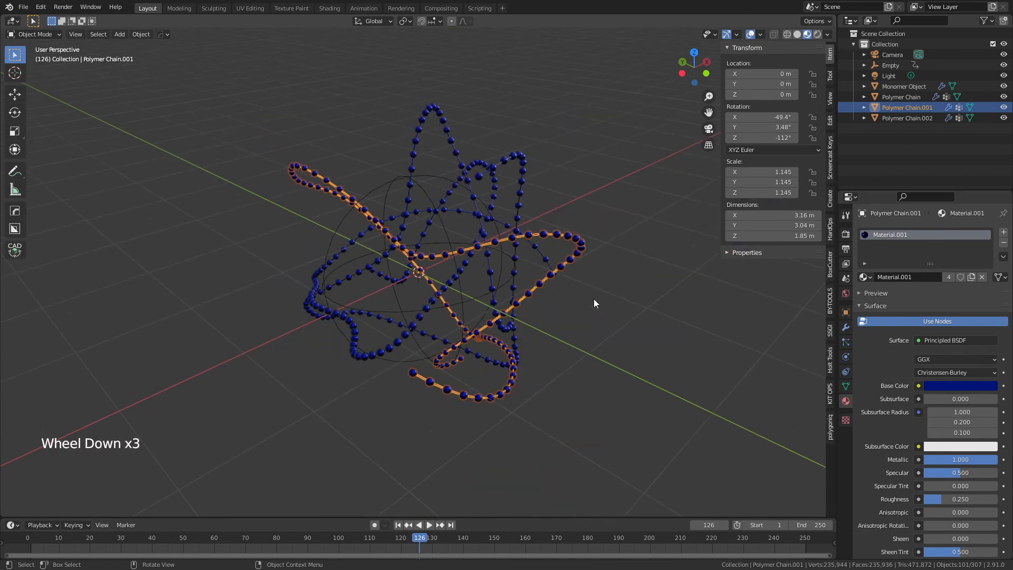
pyautogui.click(497, 326)
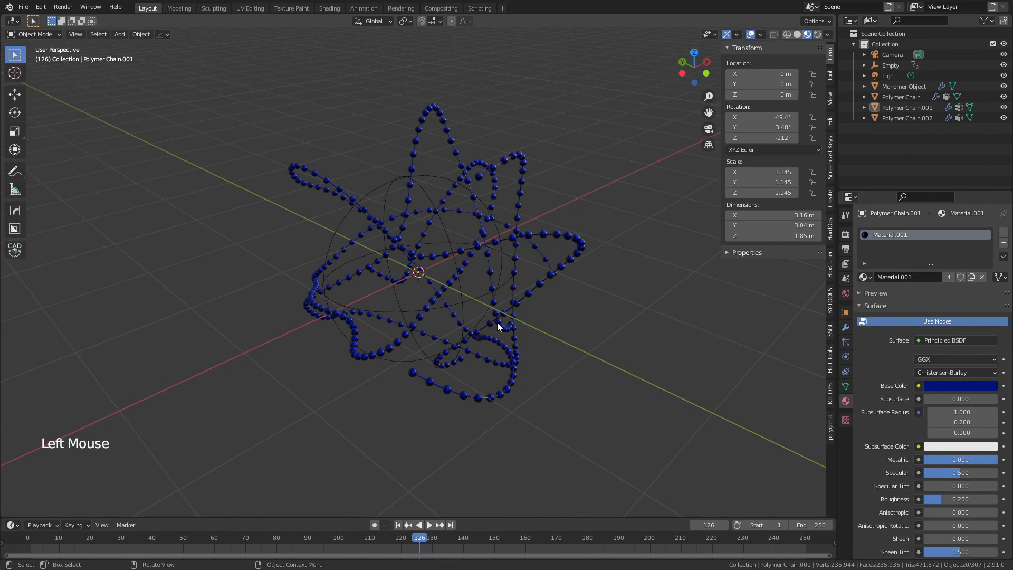
pyautogui.moveTo(498, 326); pyautogui.dragTo(417, 271)
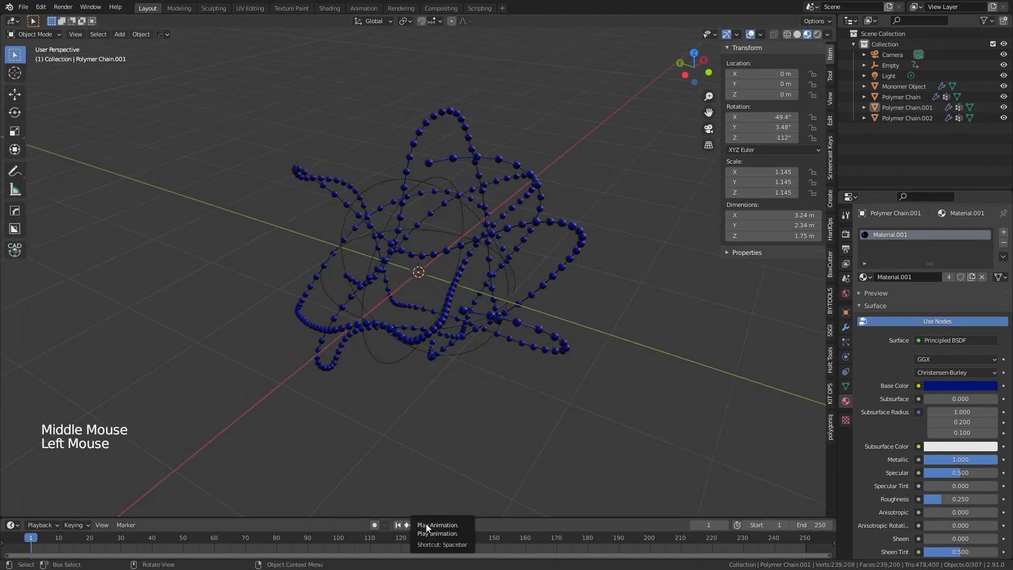
pyautogui.click(424, 525)
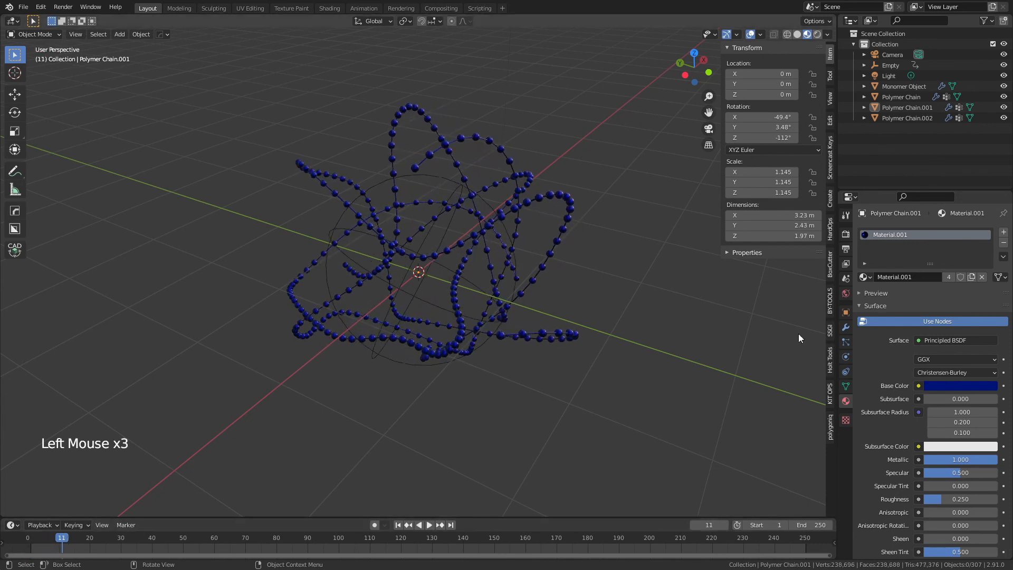
# - Show Polymer Chain.001's modifiers, collapse the Simple Deform panel, and zoom out to see all chains
pyautogui.click(846, 327)
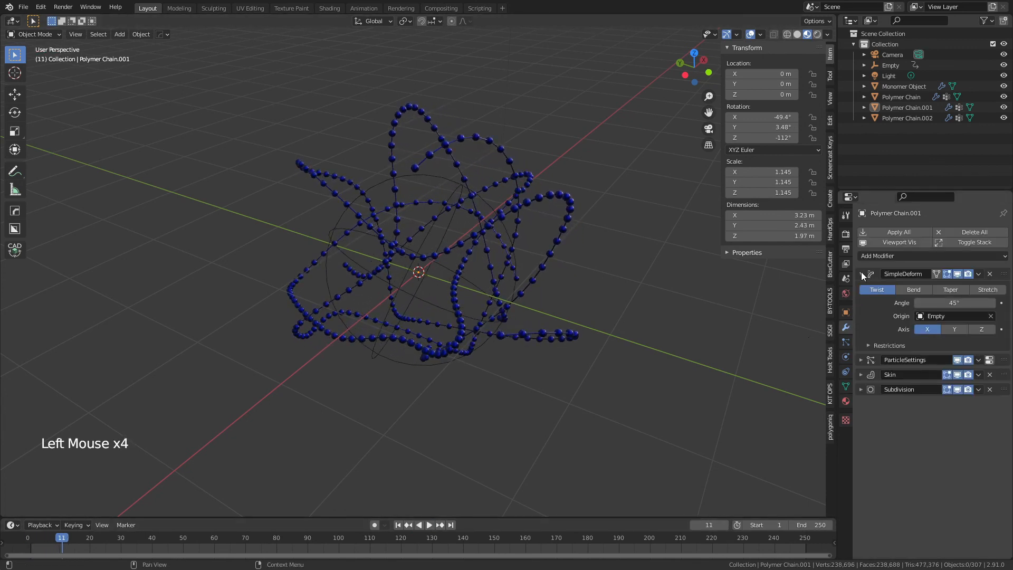
pyautogui.click(861, 273)
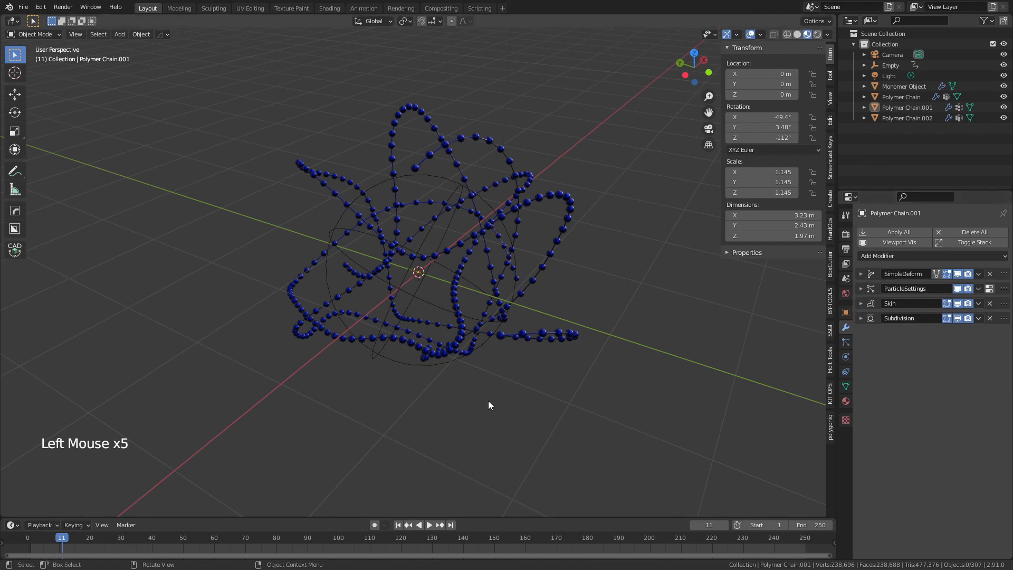
pyautogui.scroll(-3)
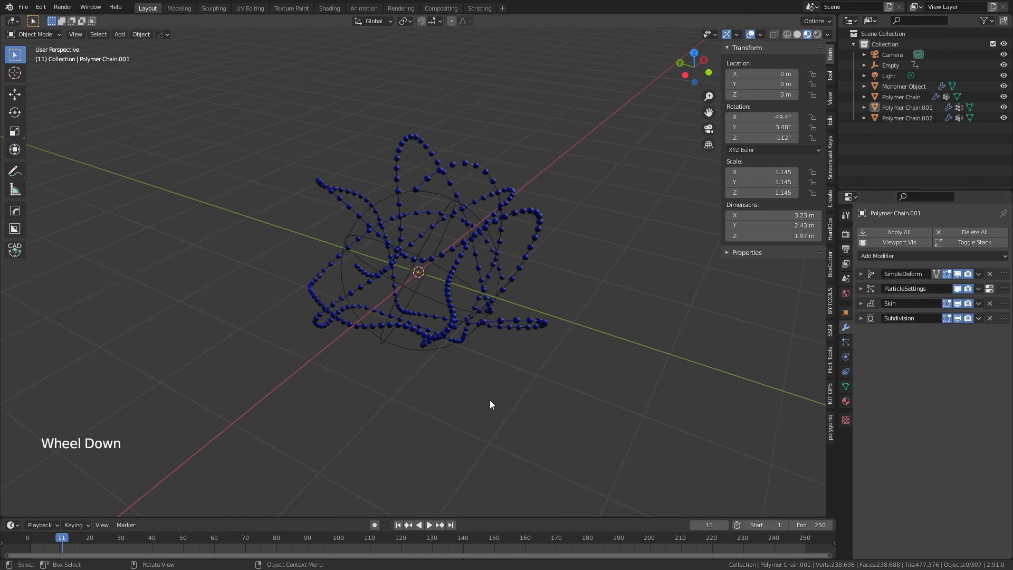
pyautogui.scroll(-3)
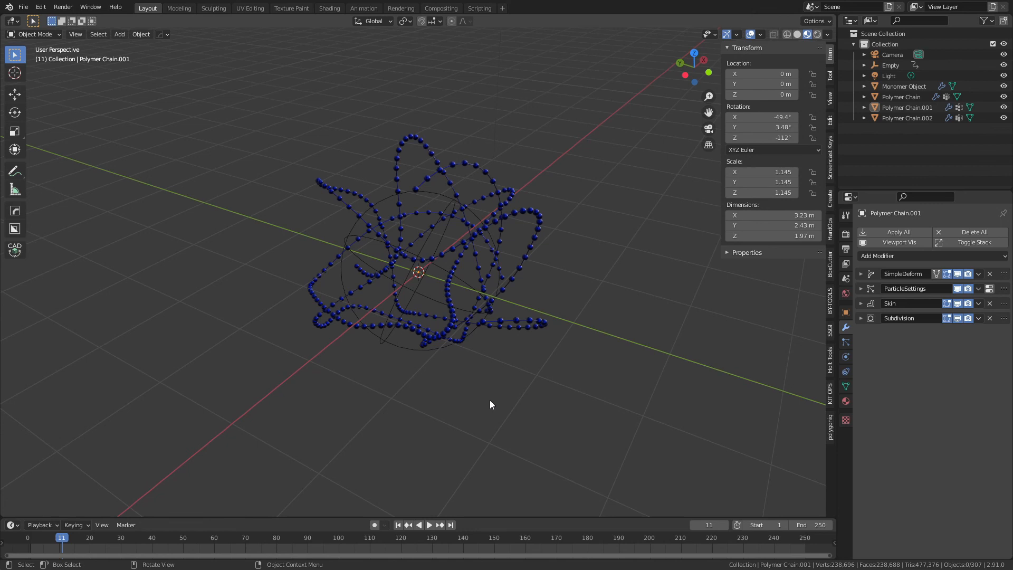